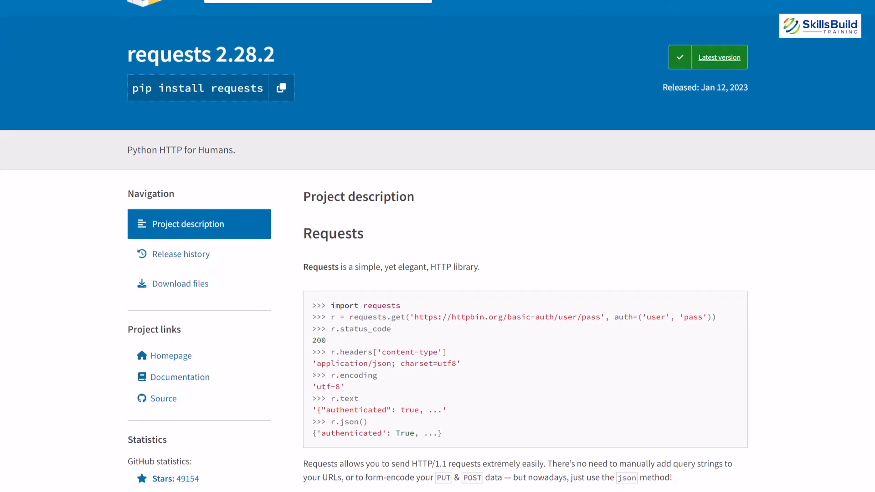
- Scroll down through the requests PyPI project page description
scroll(down, 3)
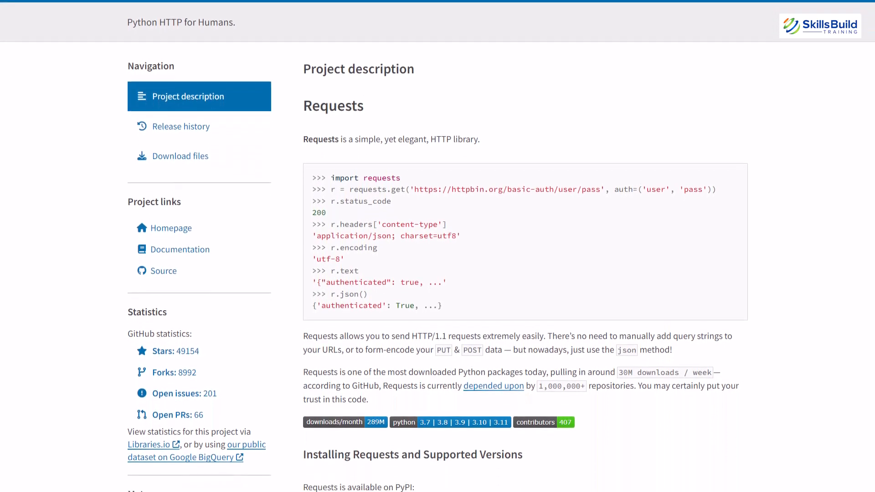
scroll(down, 3)
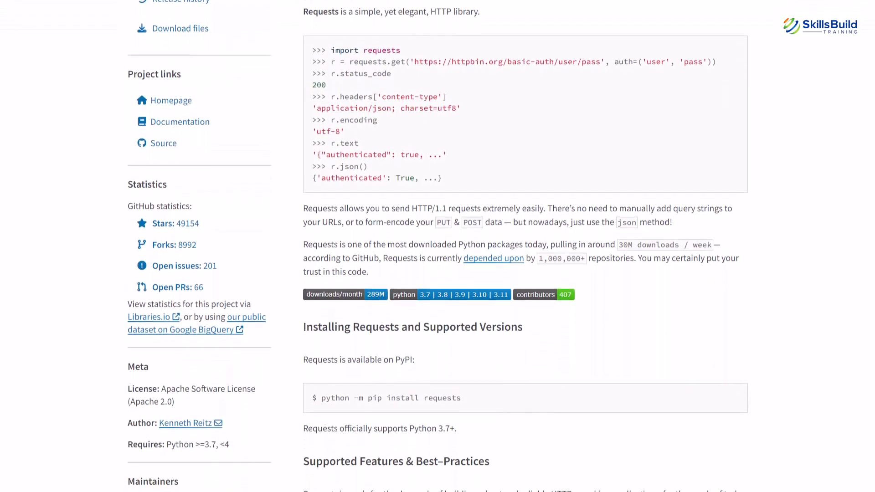
scroll(down, 3)
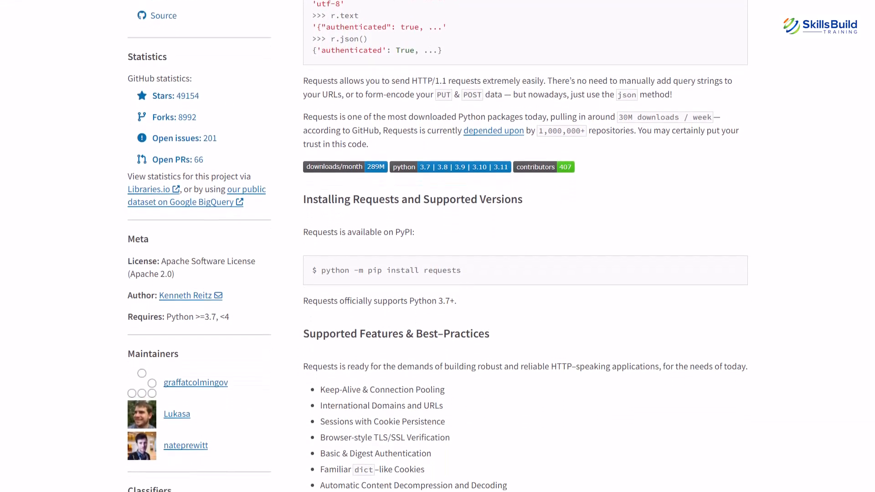
scroll(down, 3)
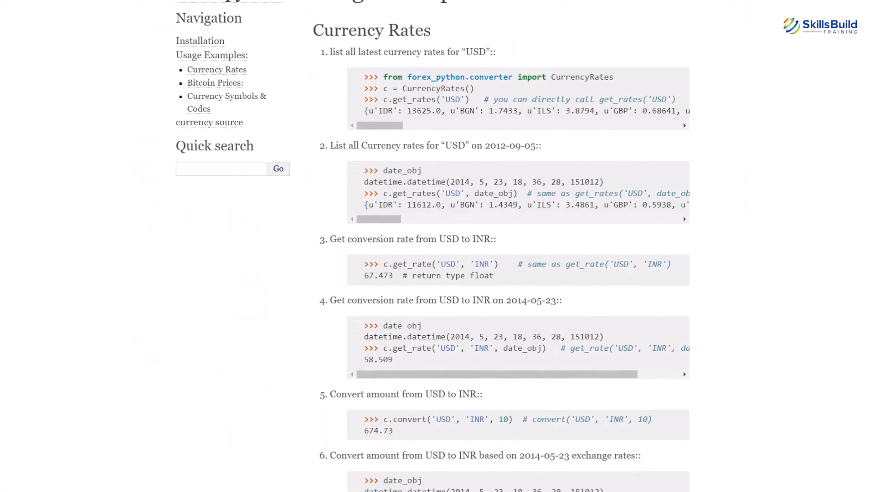
- Scroll through the forex-python currency conversion usage examples
scroll(down, 3)
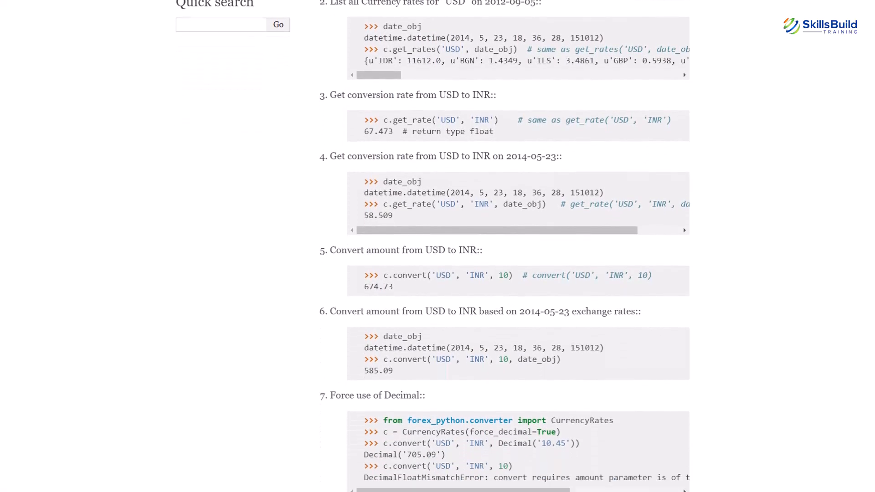
scroll(down, 3)
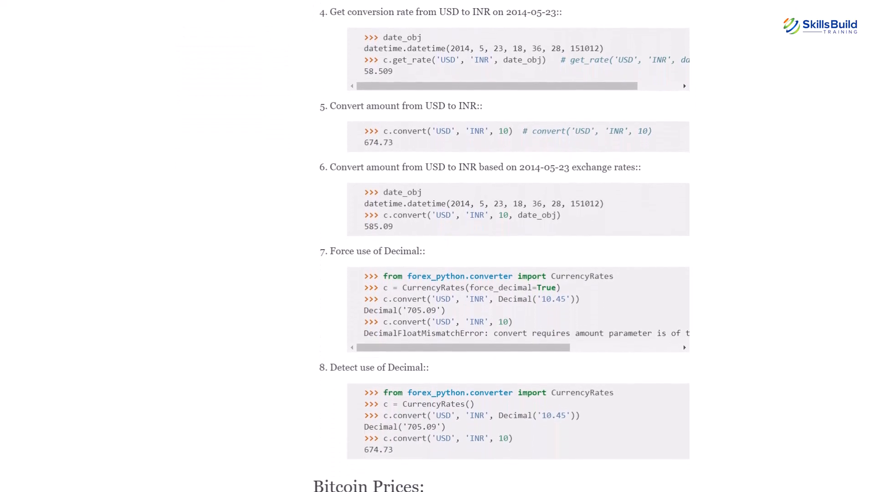
scroll(down, 3)
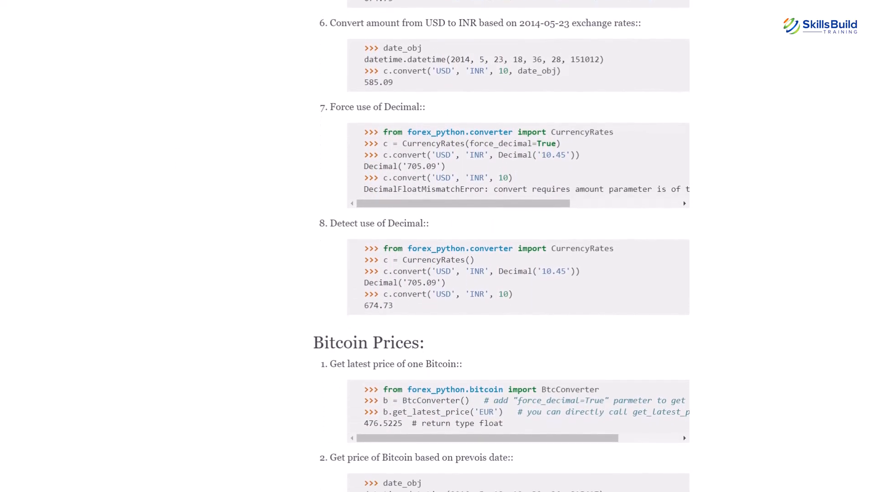
scroll(down, 3)
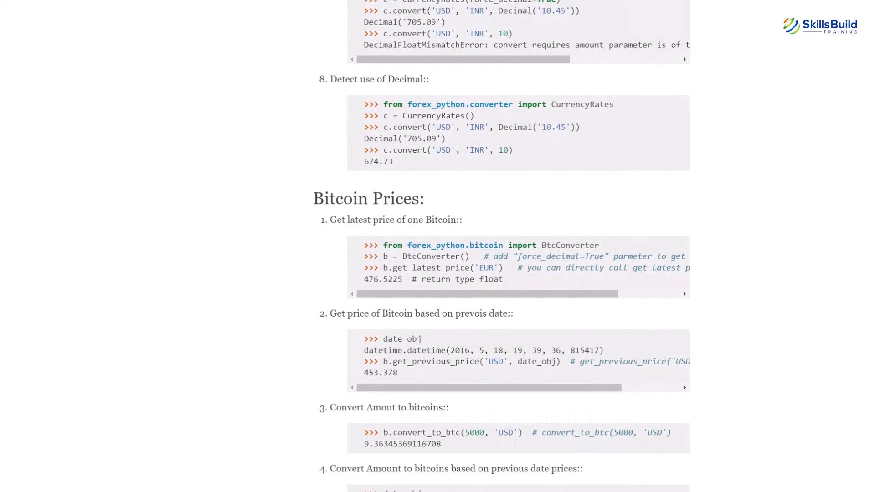
scroll(down, 3)
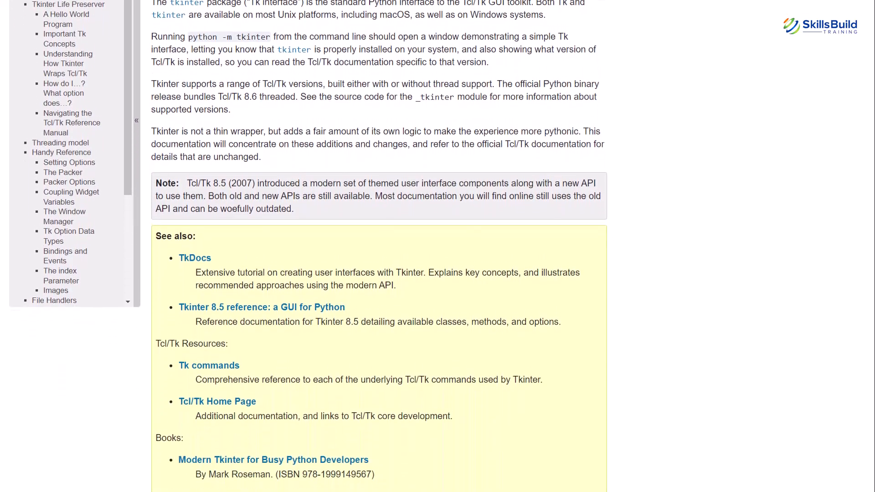
- Scroll the tkinter documentation down to its Architecture heading
scroll(down, 3)
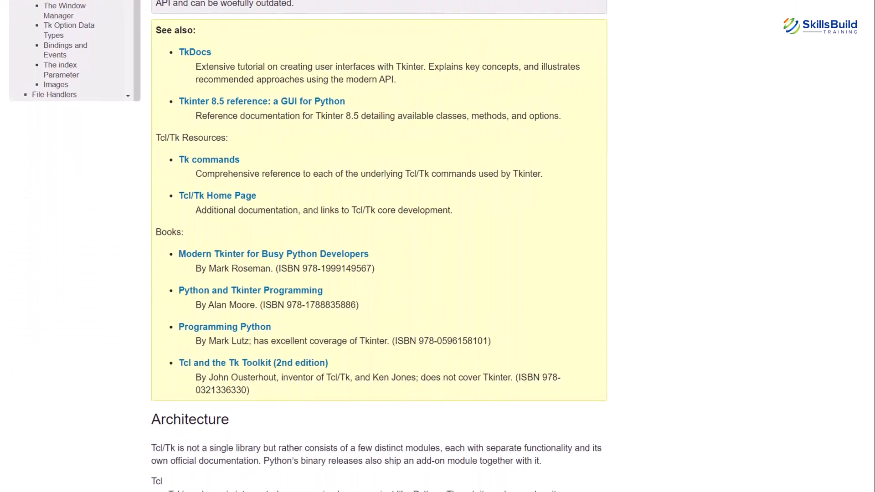
scroll(down, 3)
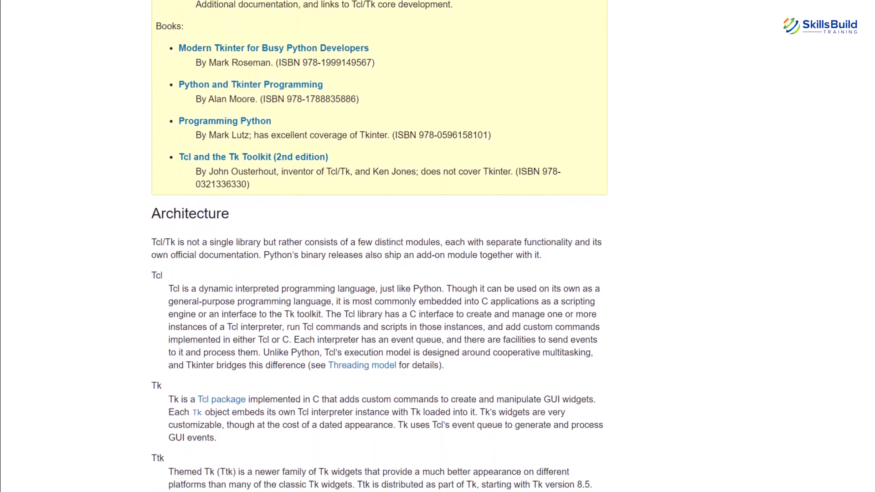
scroll(down, 3)
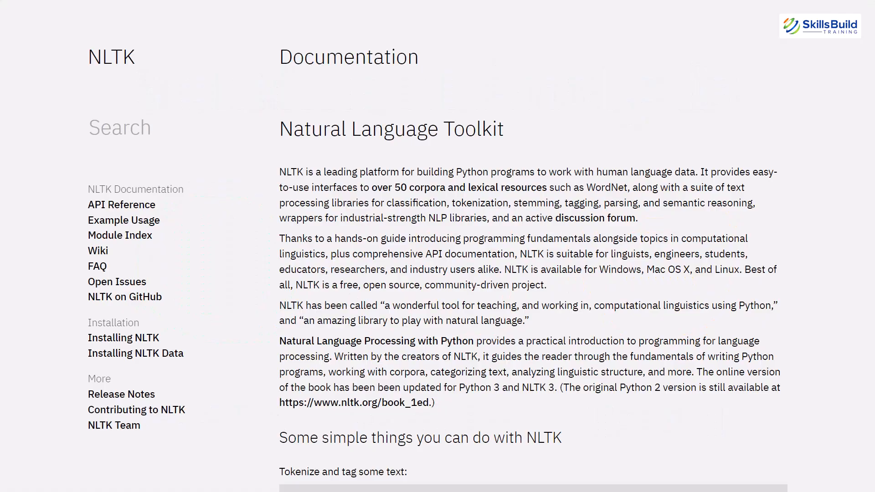
- Scroll down the NLTK documentation past the tokenize examples
scroll(down, 3)
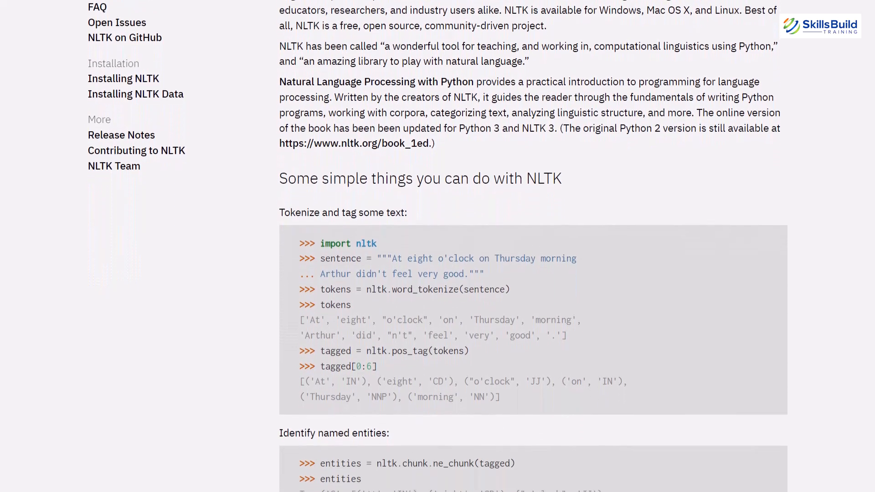
scroll(down, 3)
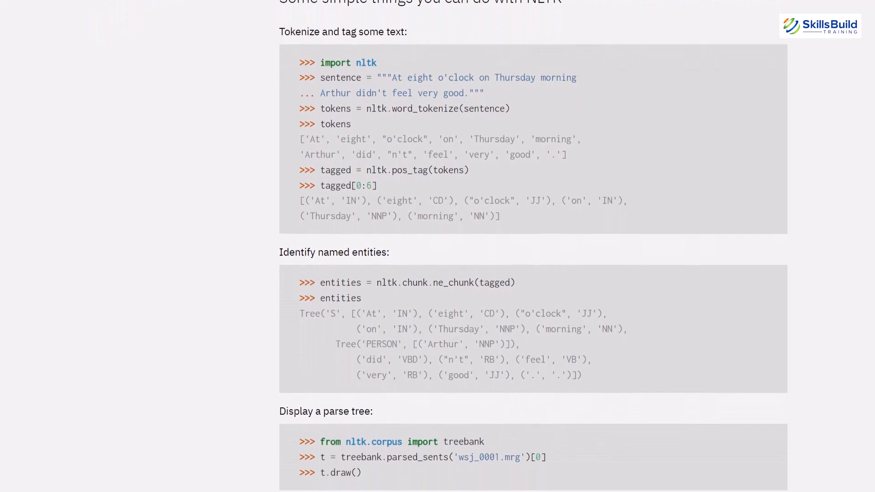
scroll(down, 3)
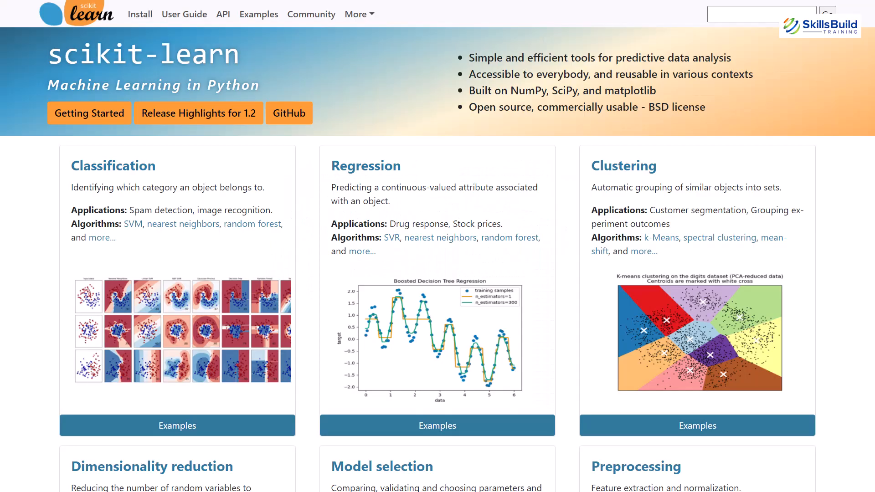
- Scroll the scikit-learn home page down to News and Community
scroll(down, 3)
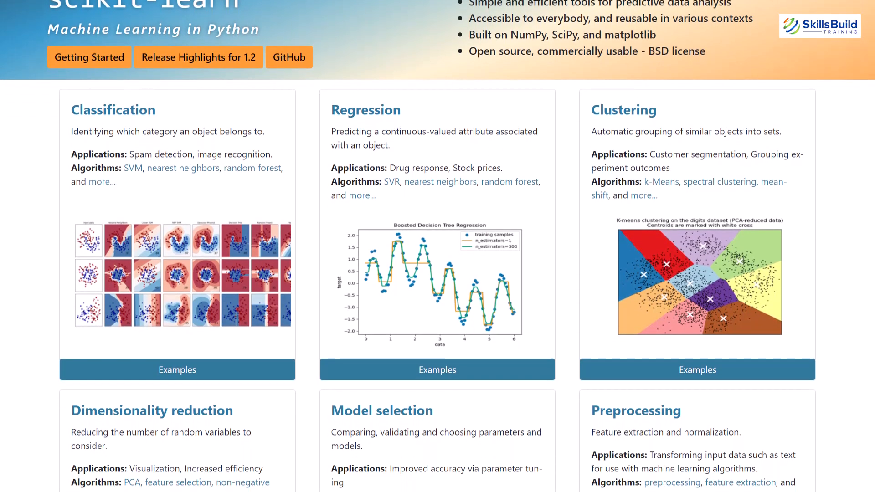
scroll(down, 3)
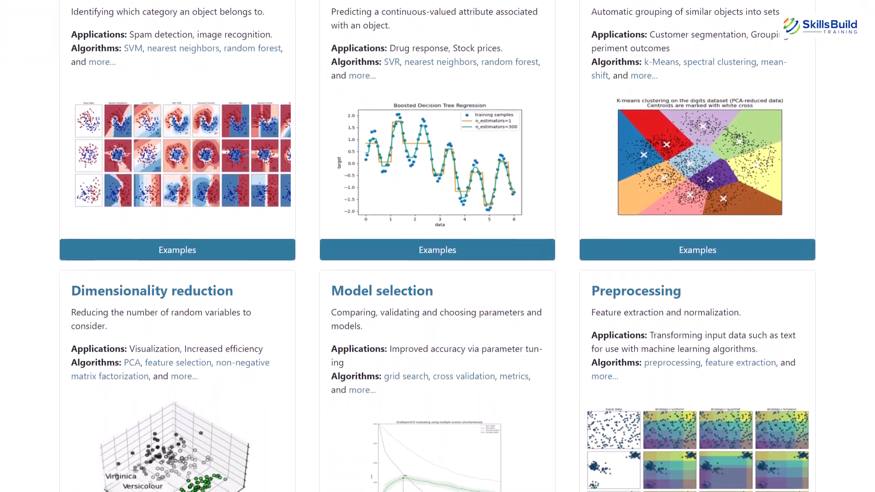
scroll(down, 3)
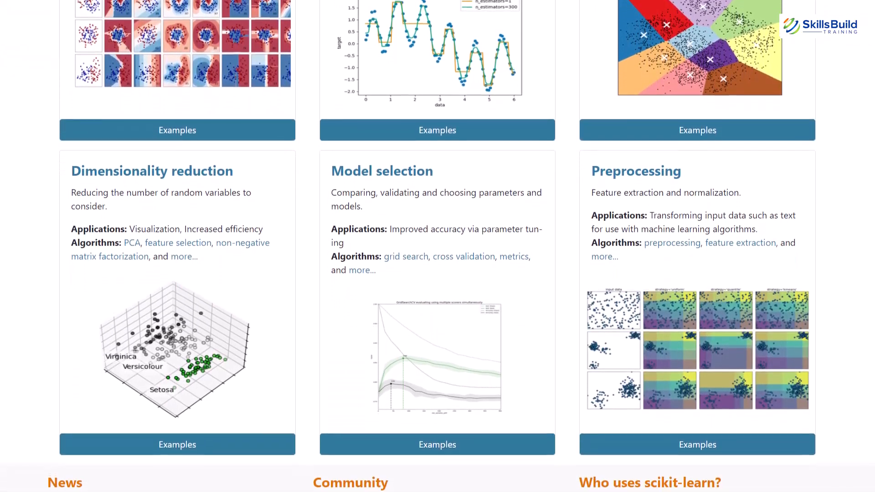
scroll(down, 3)
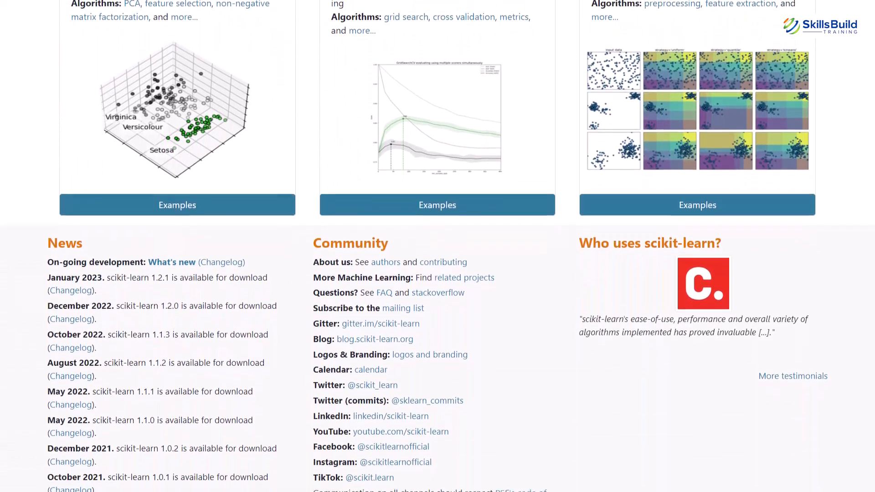
scroll(down, 3)
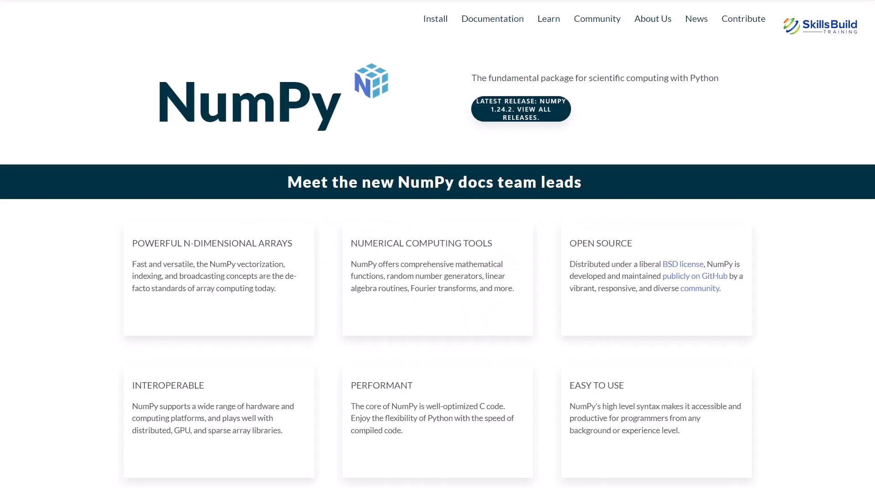
- Scroll NumPy to Try NumPy and Ecosystem, scikit-learn to News, and Matplotlib to News and Resources
scroll(down, 3)
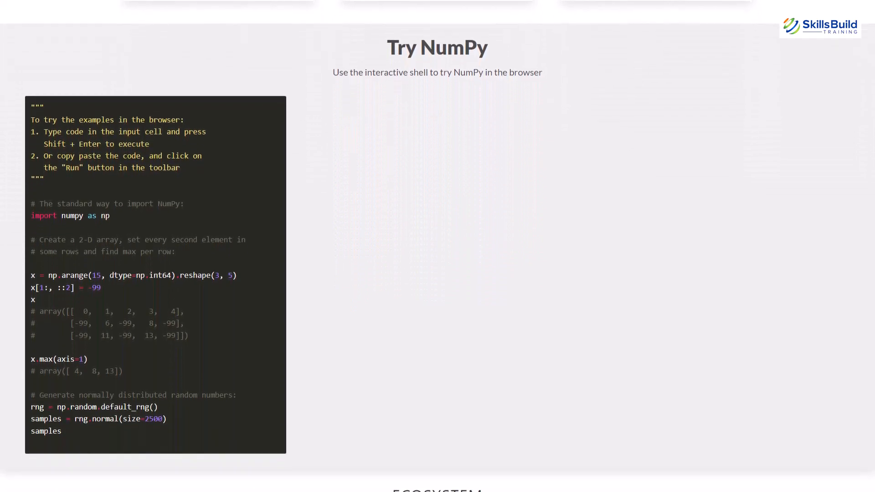
scroll(down, 3)
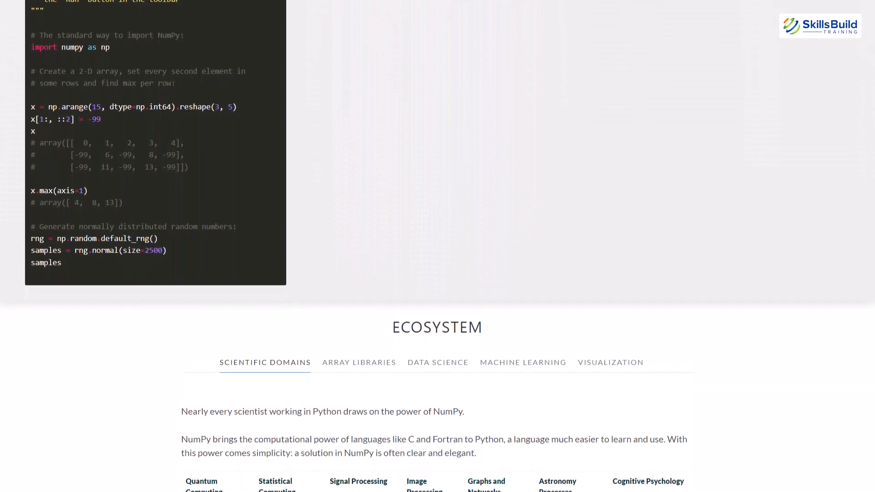
scroll(down, 3)
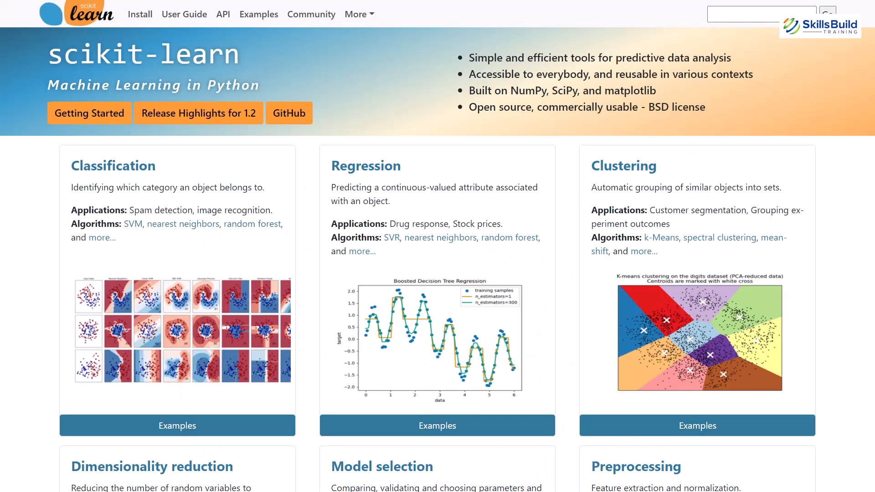
scroll(down, 3)
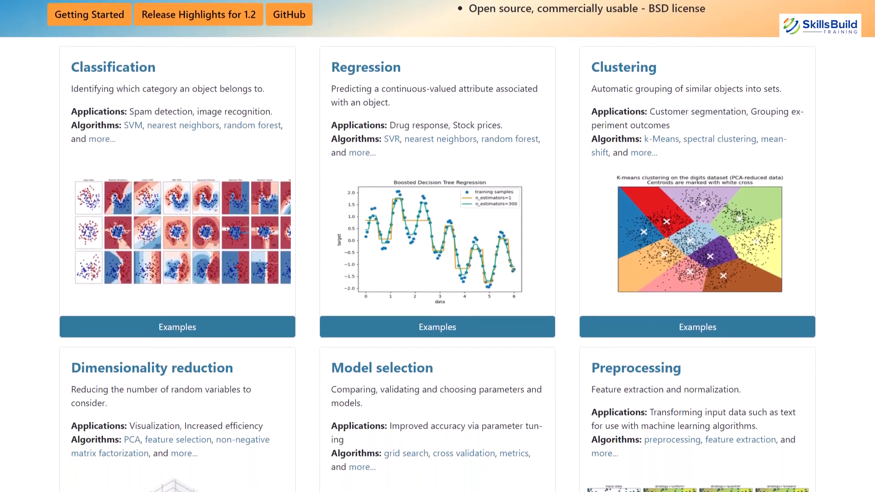
scroll(down, 3)
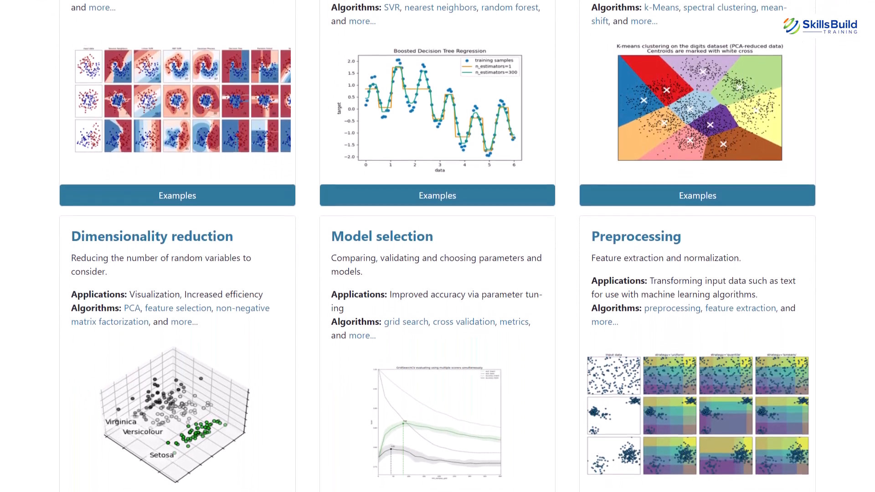
scroll(down, 3)
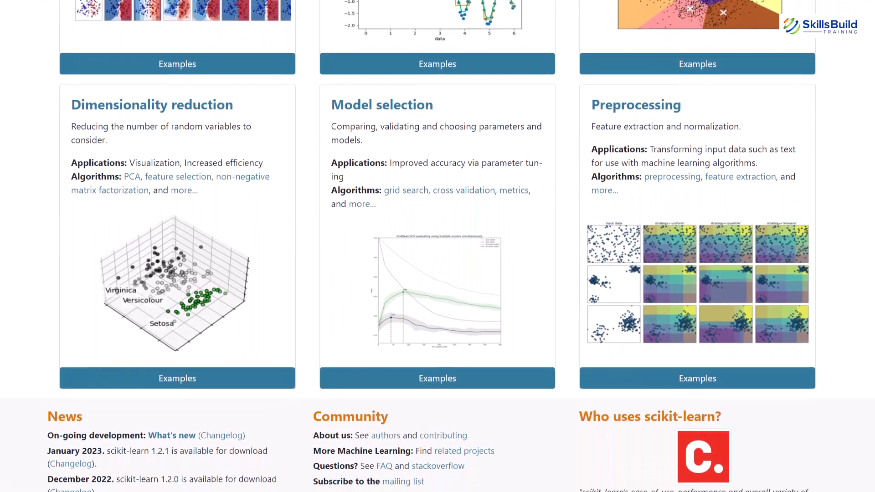
scroll(down, 3)
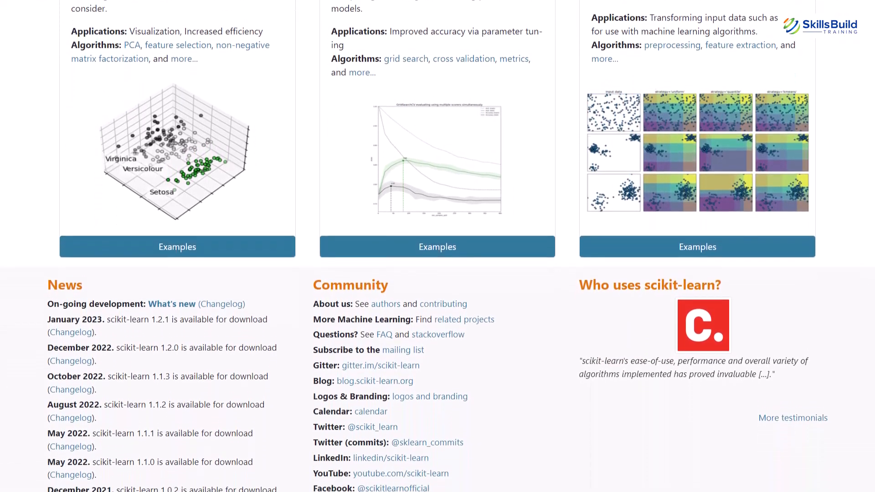
scroll(down, 3)
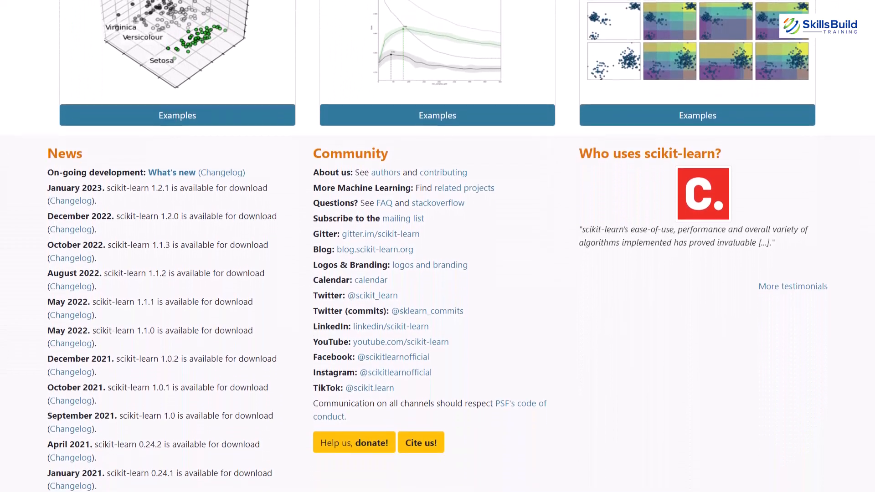
scroll(down, 3)
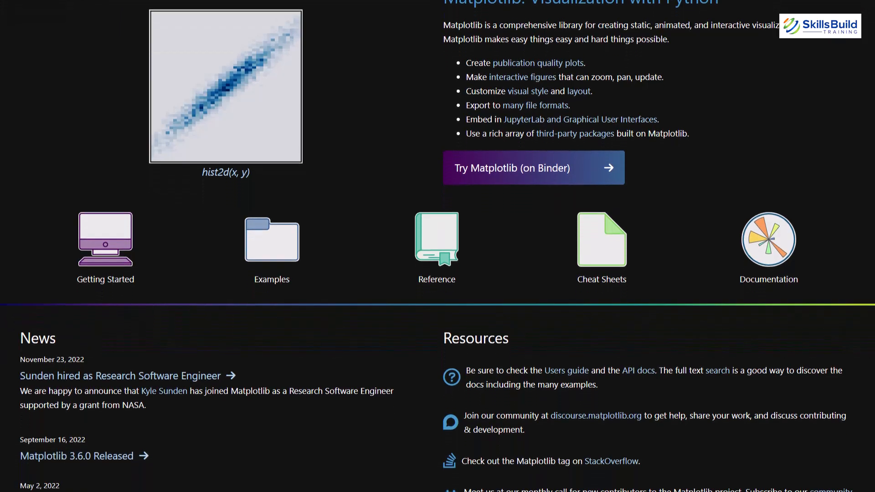
scroll(down, 3)
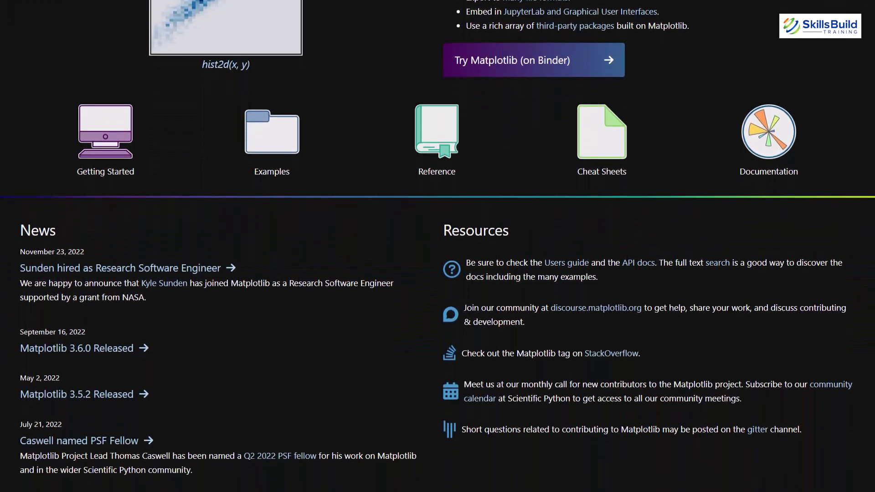
scroll(down, 3)
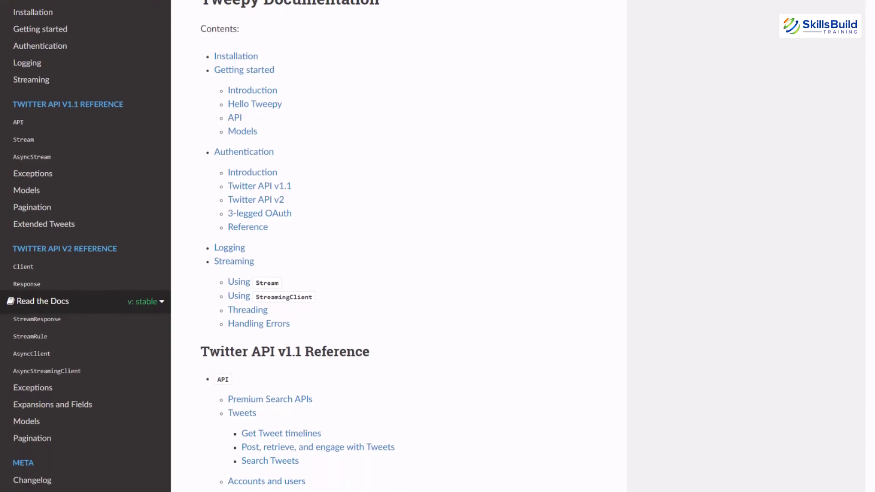
- Scroll the docs.python.org tkinter page down to its See also box of Tcl/Tk resources
scroll(down, 3)
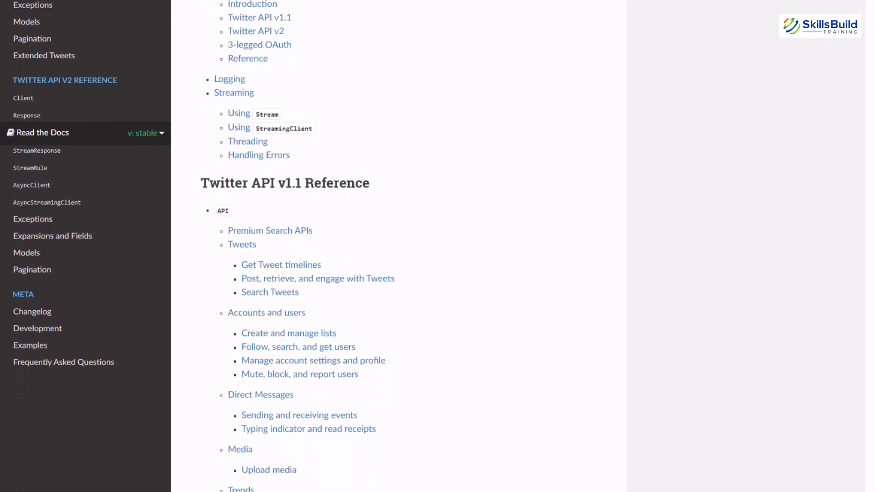
scroll(down, 3)
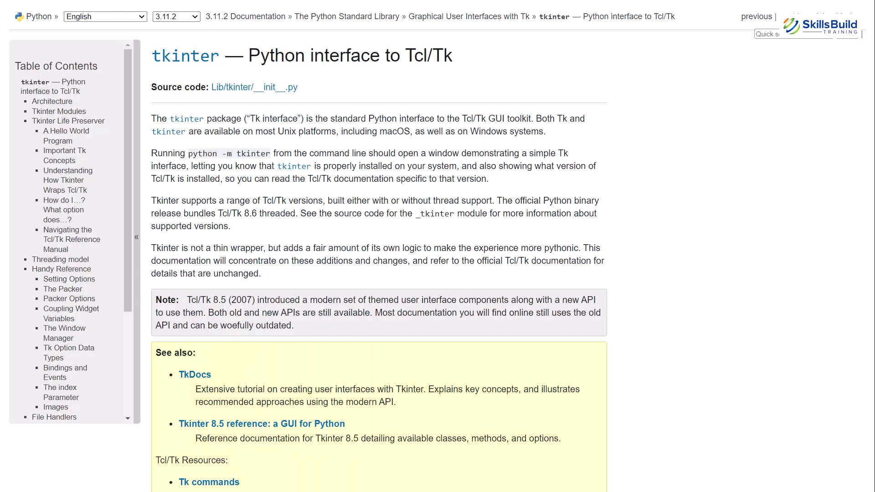
scroll(down, 3)
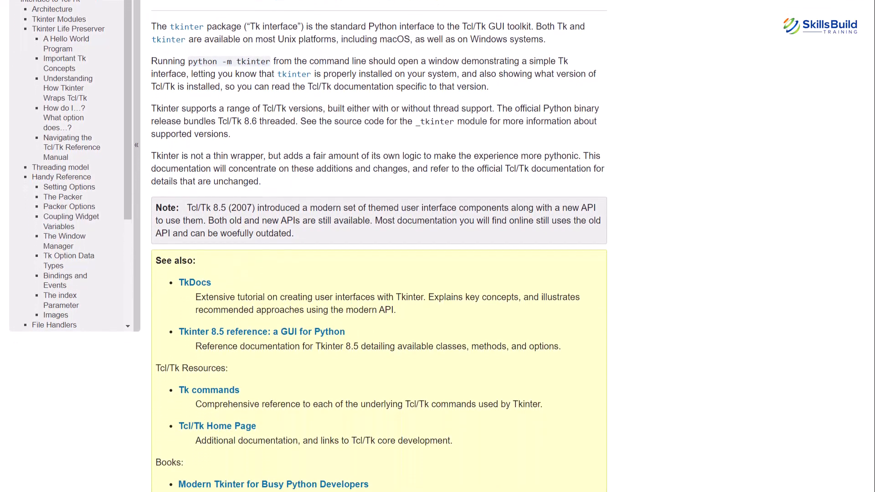
scroll(down, 3)
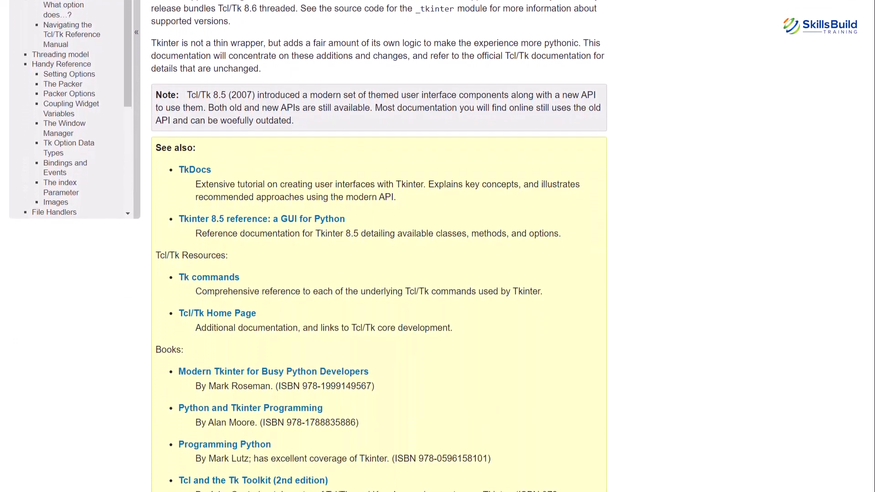
scroll(down, 3)
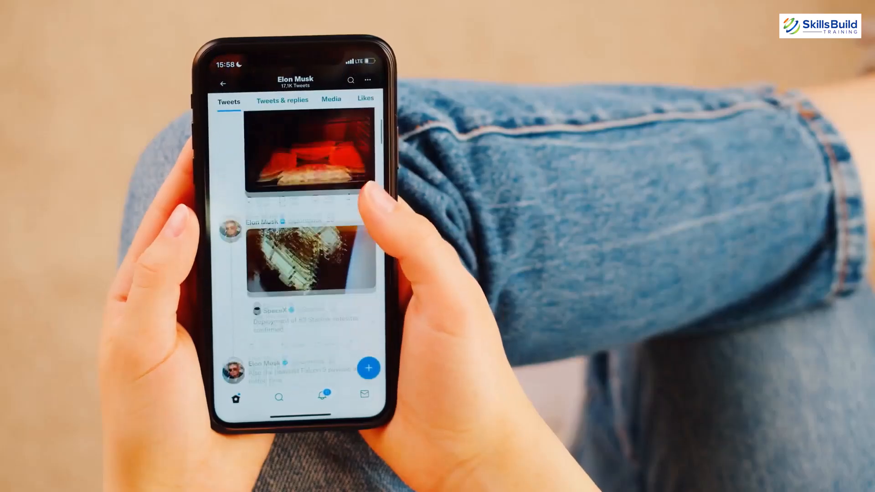
- Skim the Scrapy site, then reach the Beautiful Soup docs and start its Quick Start
scroll(down, 3)
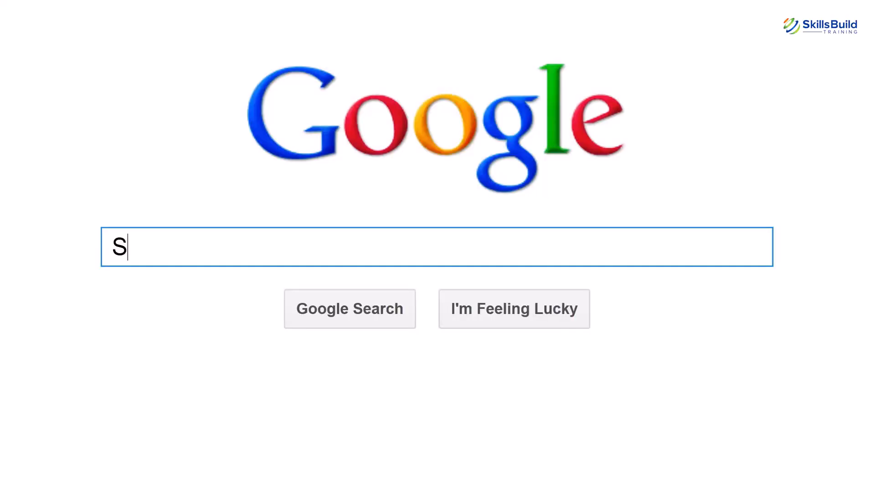
text(EARCH)
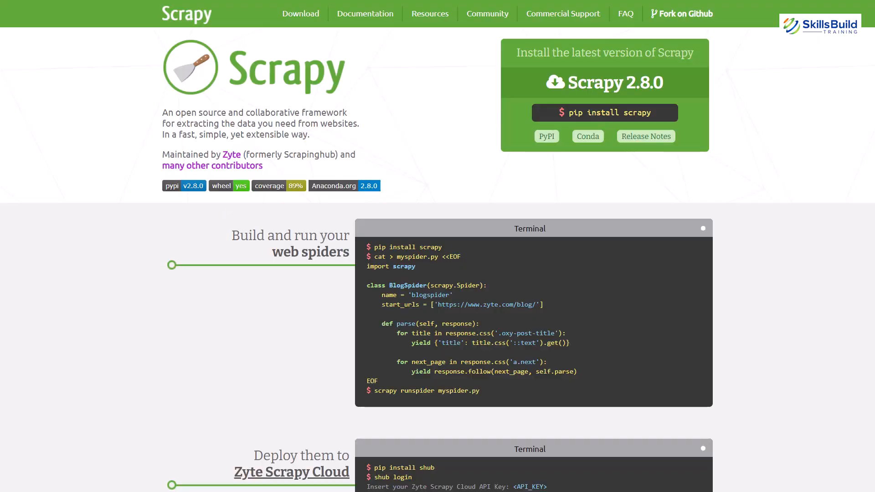
scroll(down, 3)
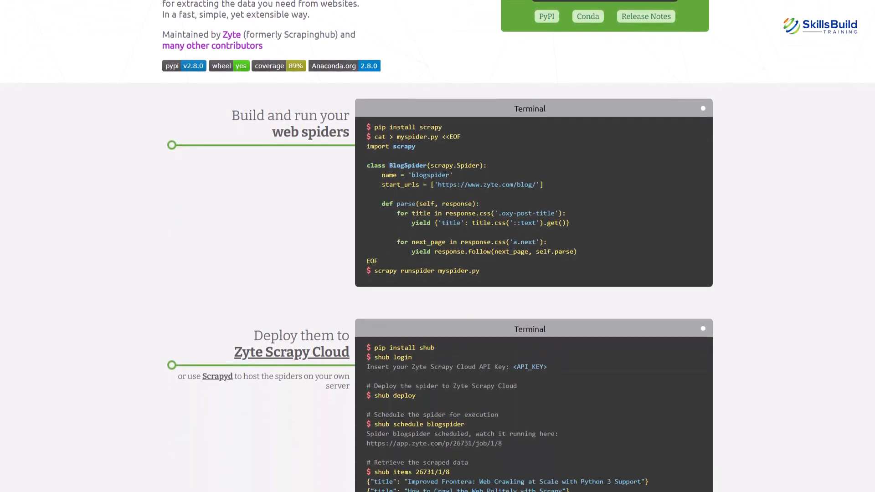
scroll(down, 3)
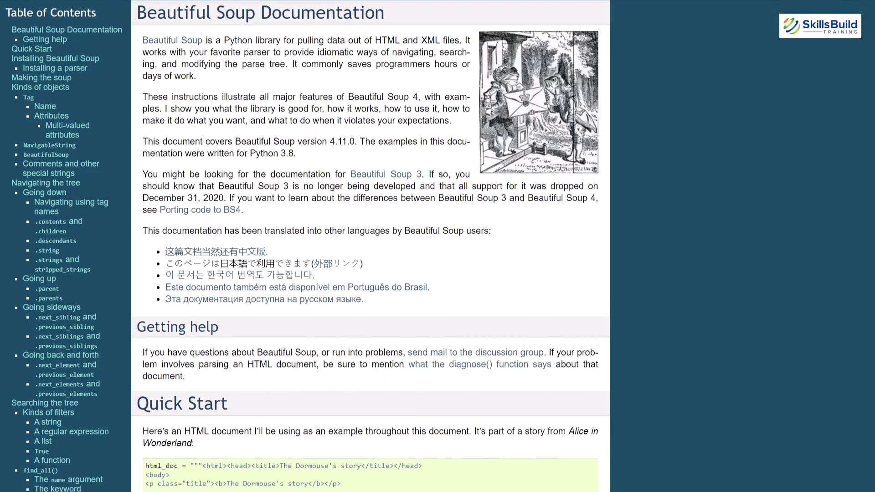
- Scroll through the Quick Start examples down to Installing Beautiful Soup
scroll(down, 3)
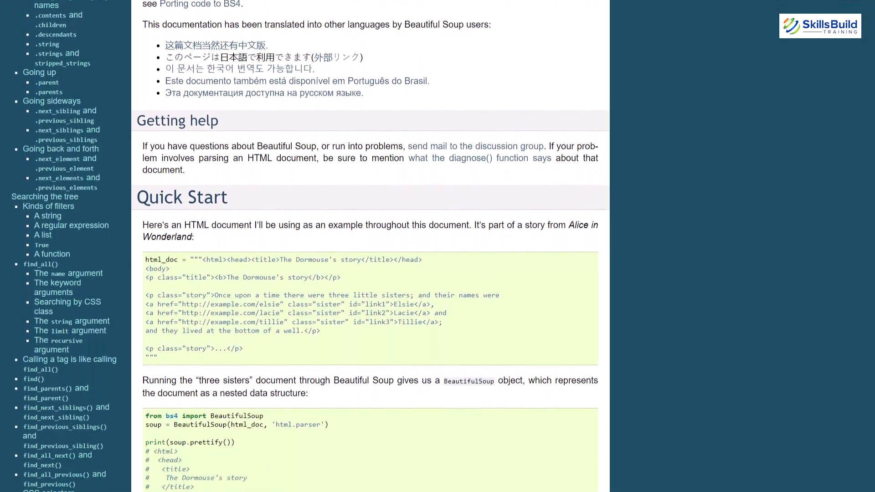
scroll(down, 3)
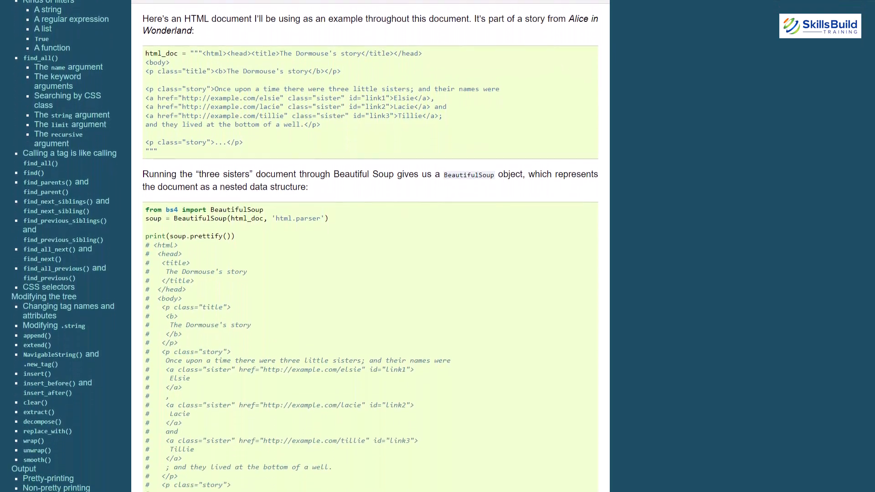
scroll(down, 3)
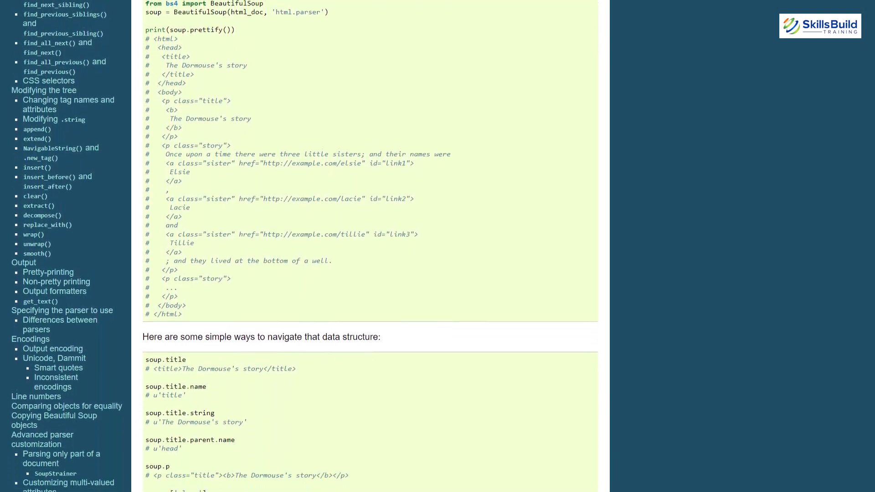
scroll(down, 3)
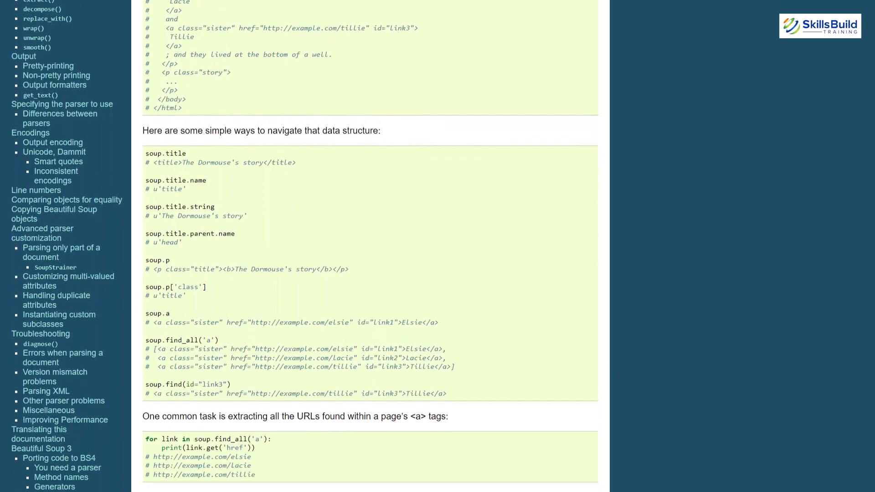
scroll(down, 3)
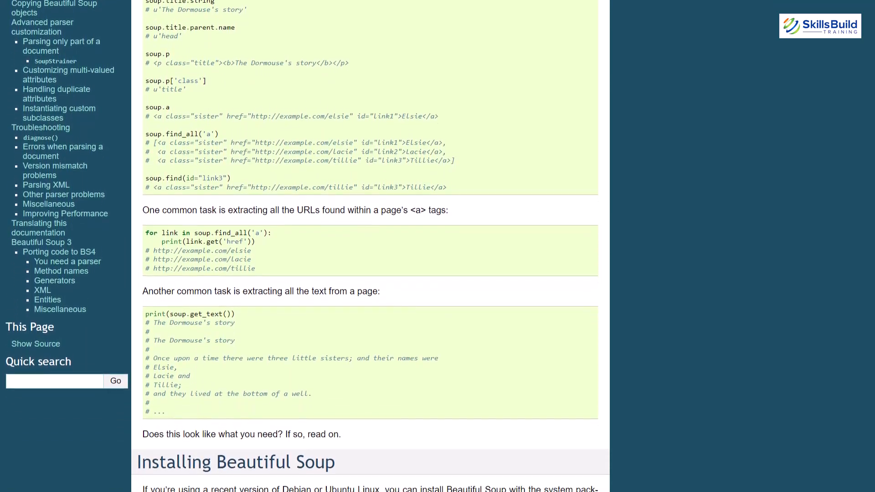
scroll(down, 3)
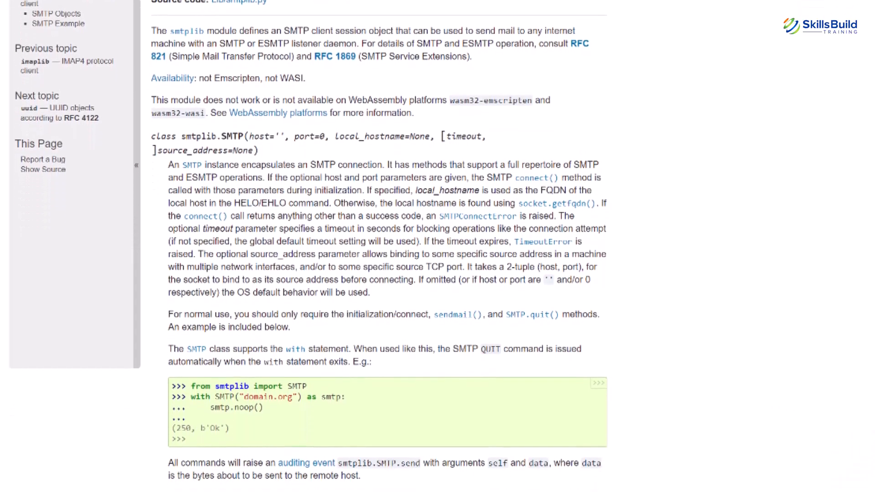
- Scroll the smtplib docs past the SMTP and SMTP_SSL class reference
scroll(down, 3)
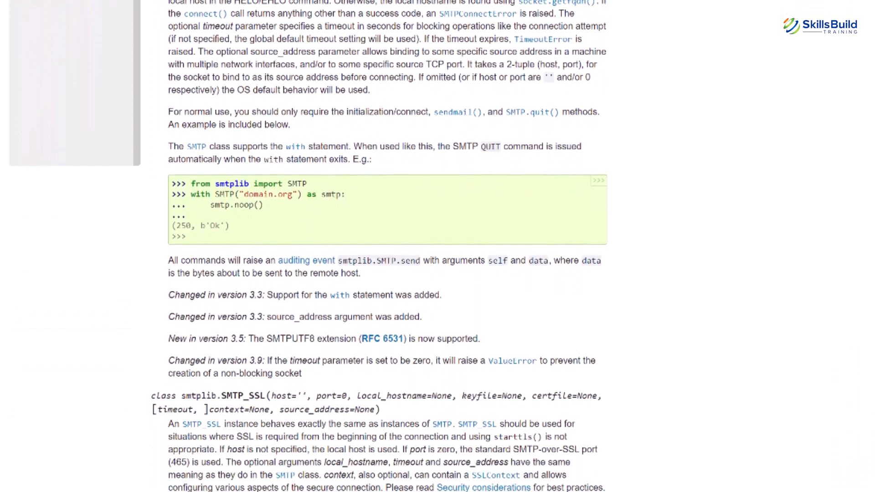
scroll(down, 3)
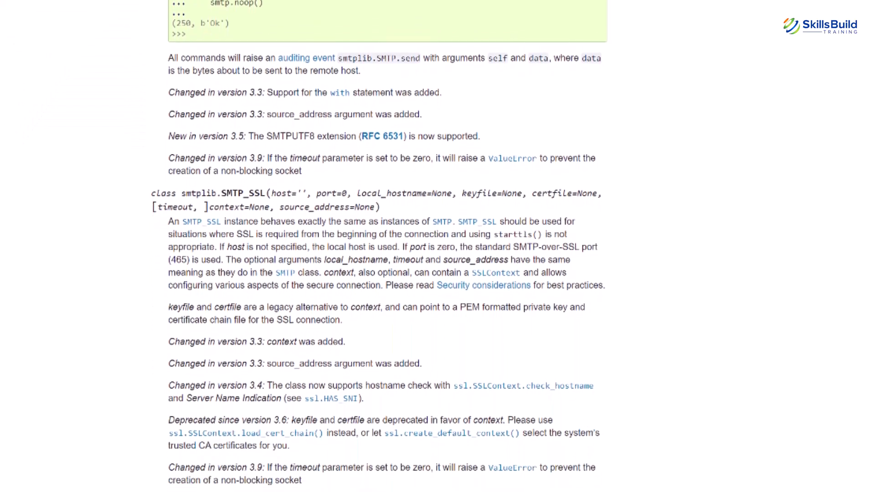
scroll(down, 3)
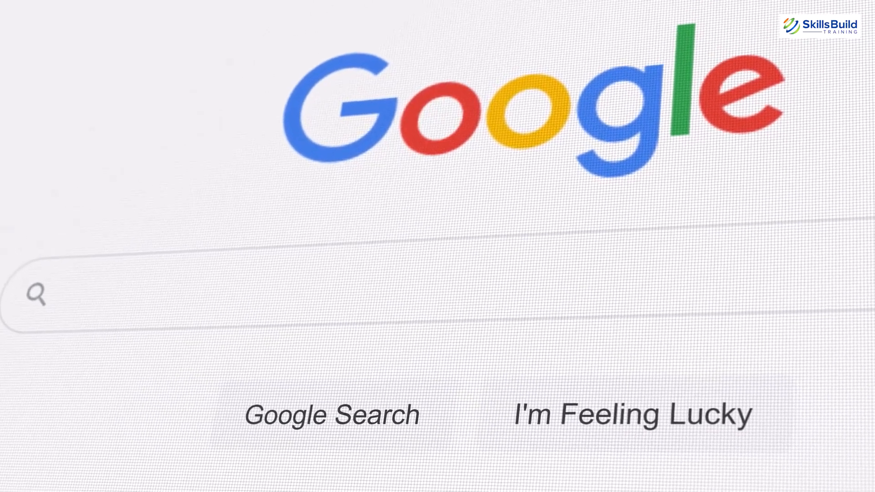
- Run a Google query starting 'What is' and land on the googlesearch-python 1.1.0 PyPI page
text(What)
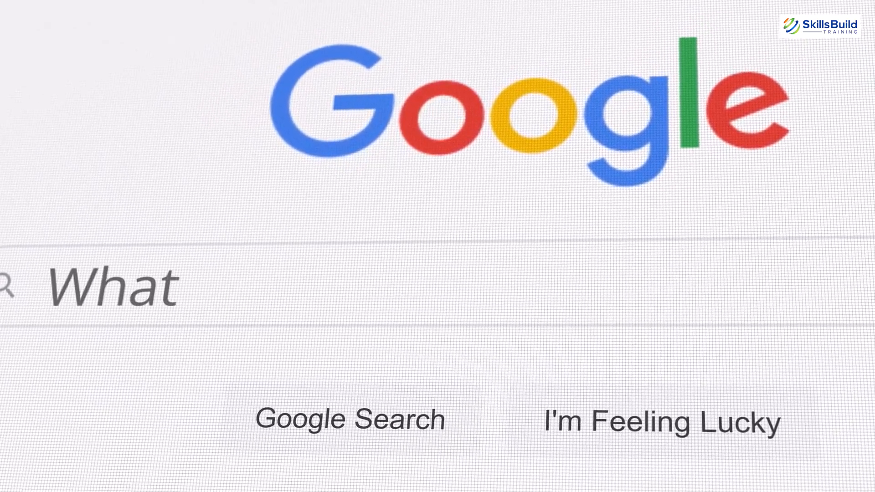
text(is)
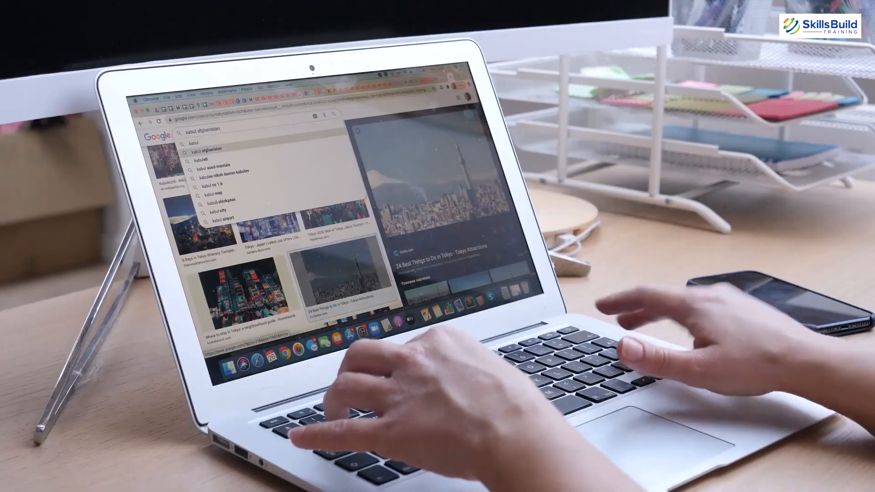
key(enter)
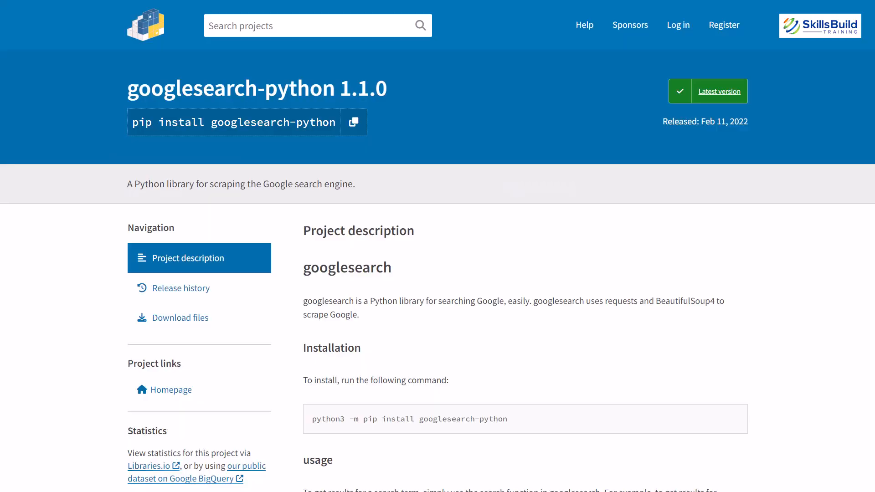
- Scroll the googlesearch-python description through installation, usage and Additional options
scroll(down, 3)
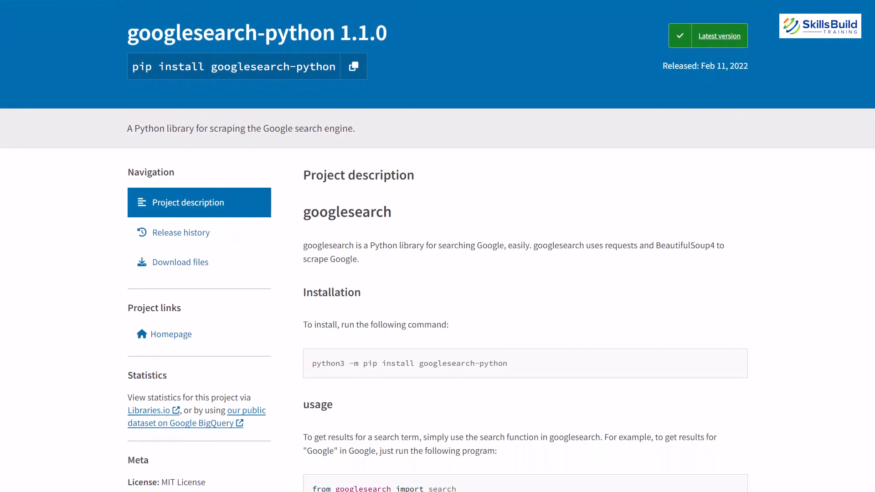
scroll(down, 3)
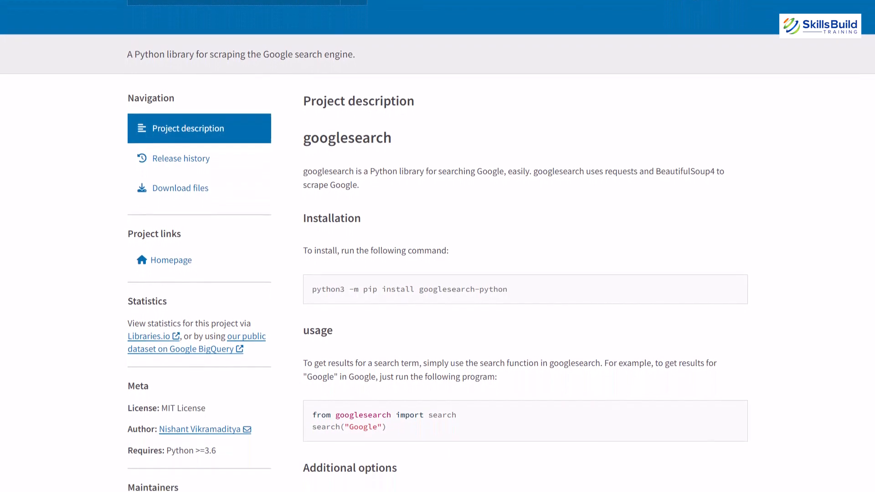
scroll(down, 3)
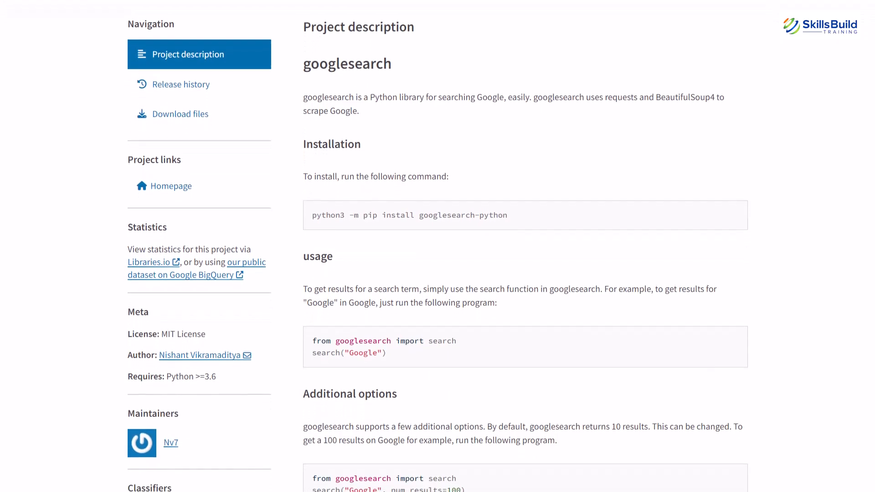
scroll(down, 3)
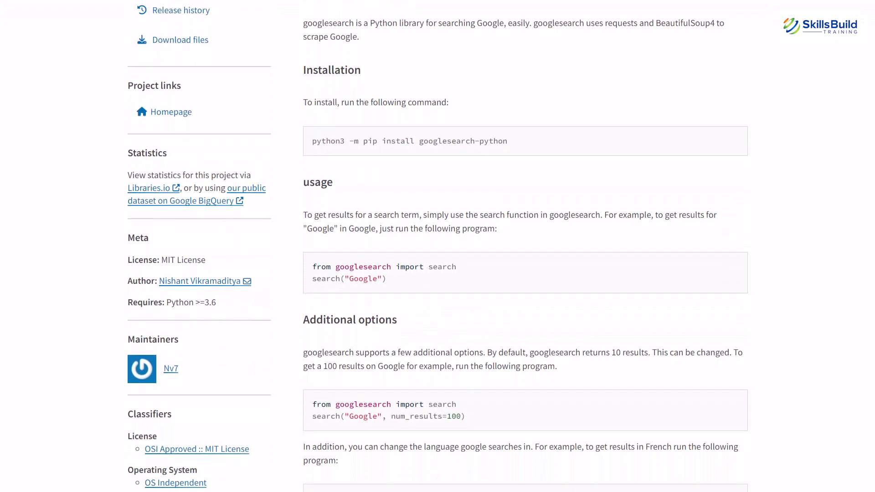
scroll(down, 3)
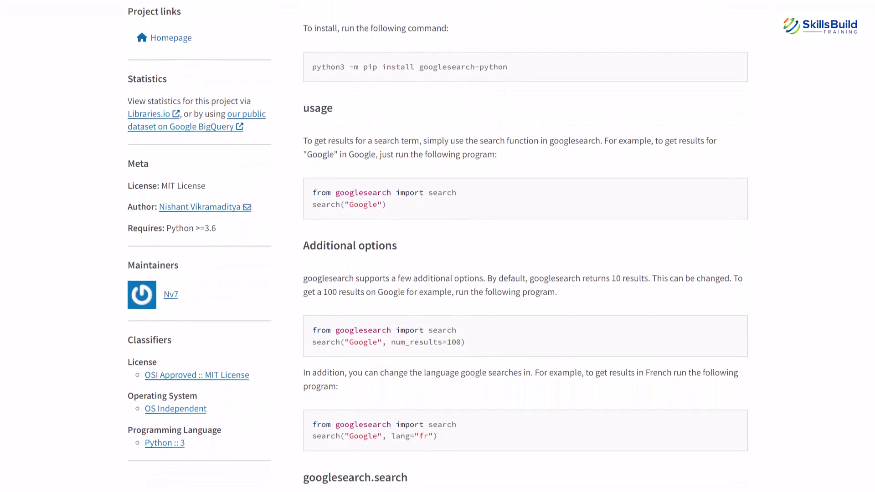
scroll(down, 3)
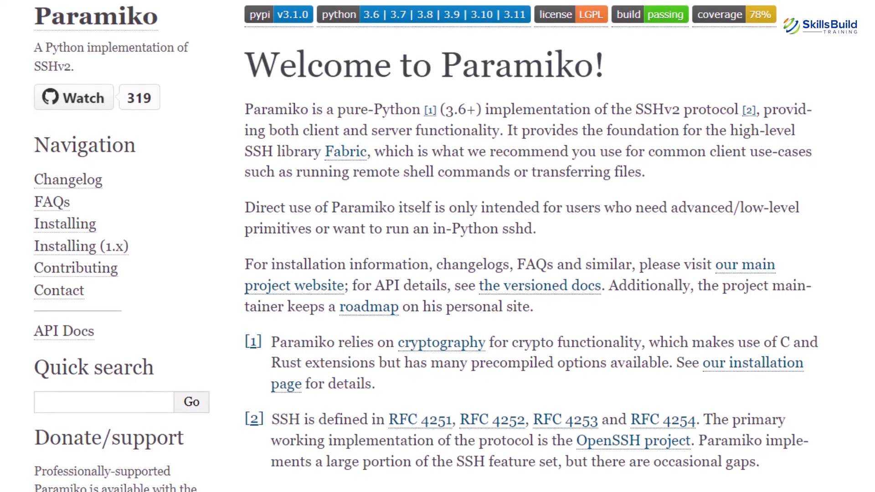
- Scroll down through the Boto3 documentation index contents
scroll(down, 3)
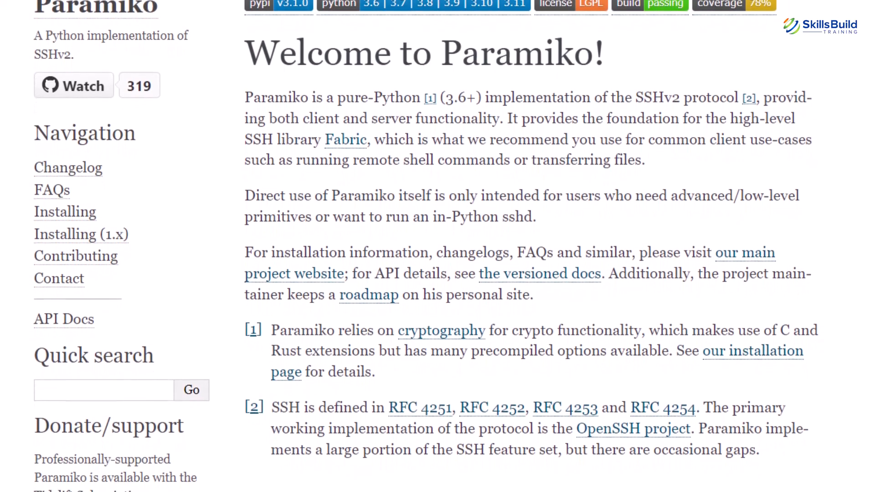
scroll(down, 3)
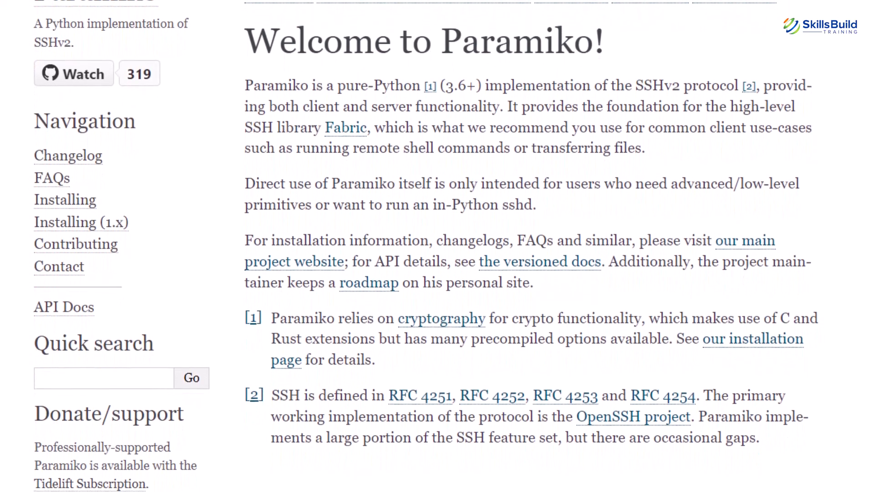
scroll(down, 3)
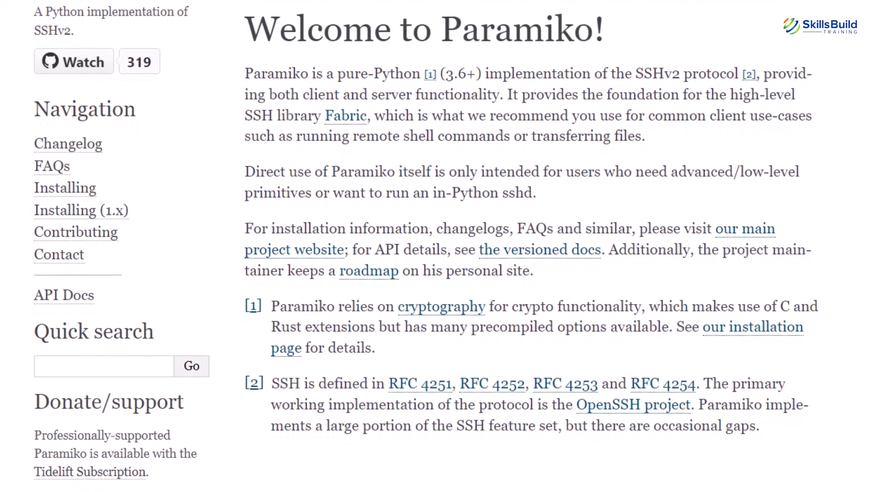
scroll(down, 3)
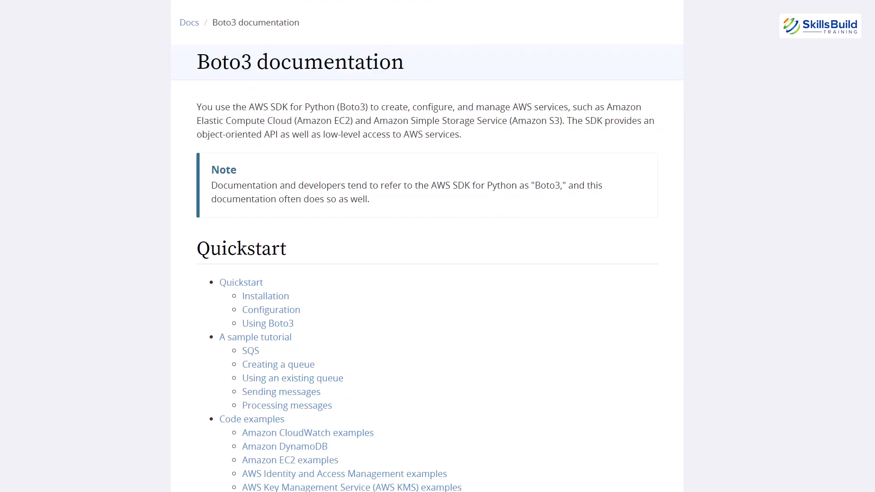
scroll(down, 3)
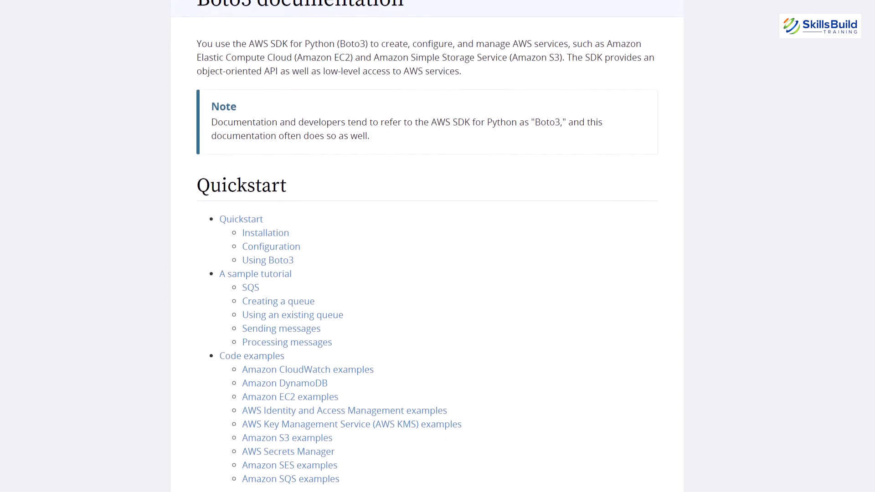
scroll(down, 3)
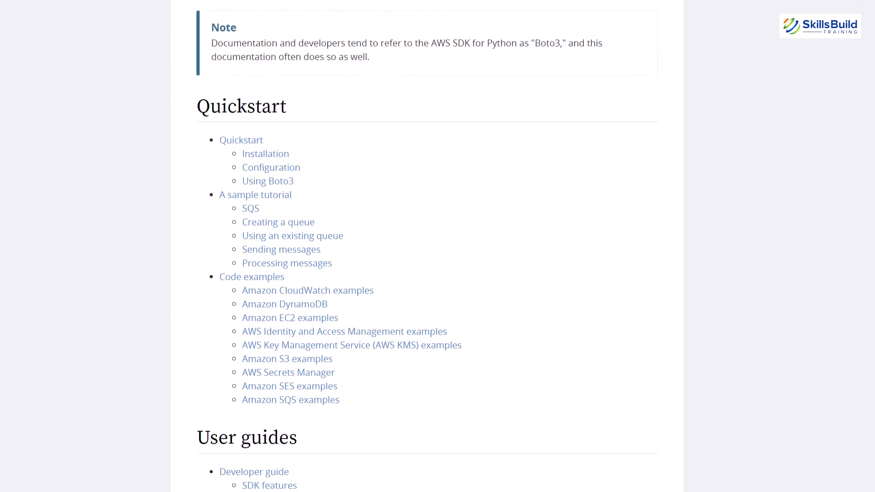
scroll(down, 3)
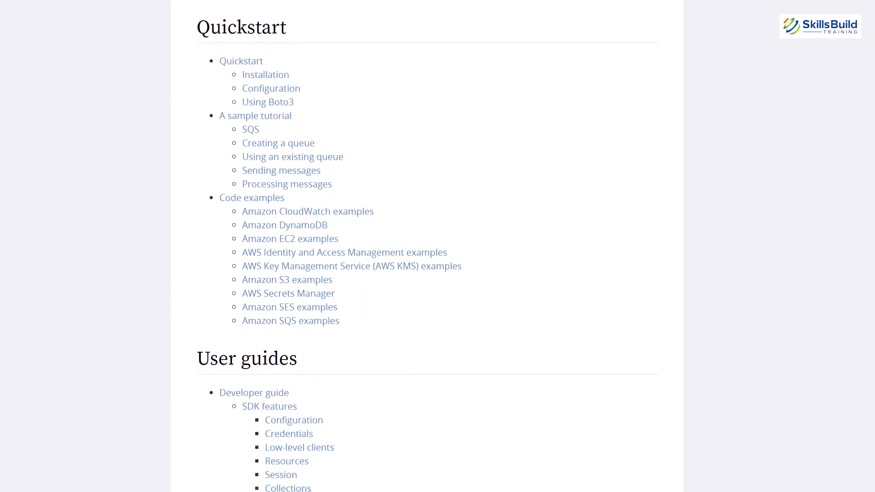
- Continue down the Boto3 index to its Security section
scroll(down, 3)
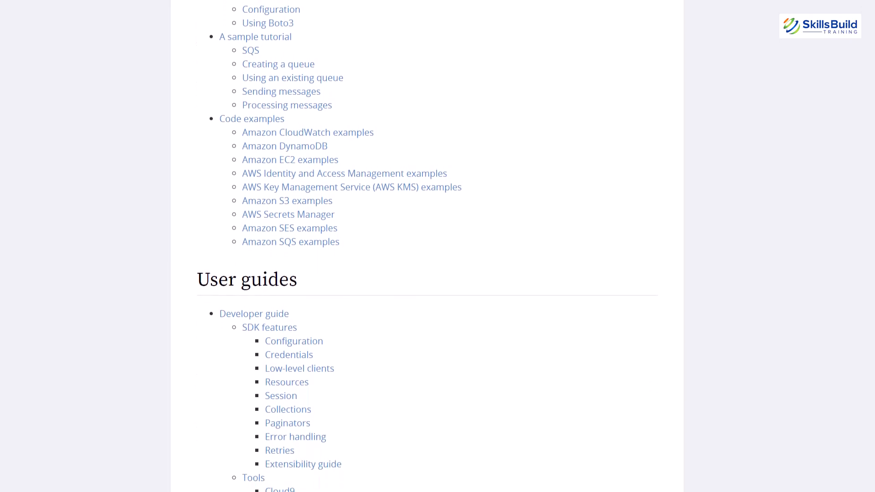
scroll(down, 3)
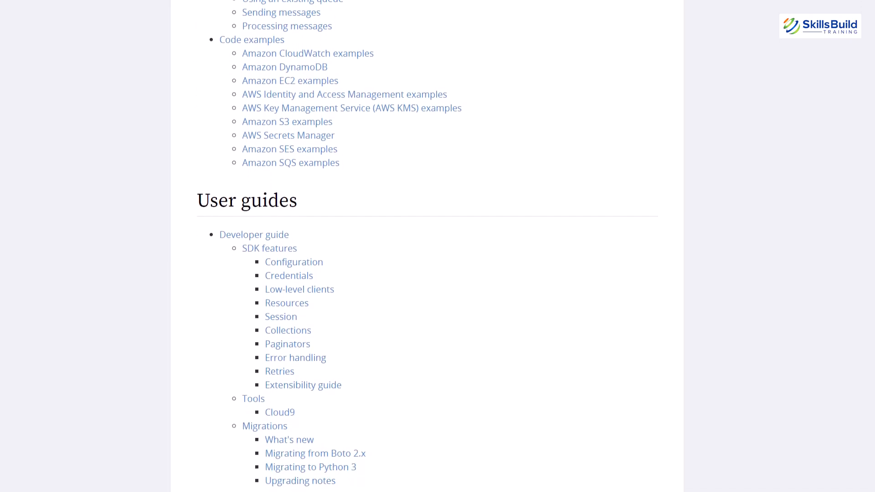
scroll(down, 3)
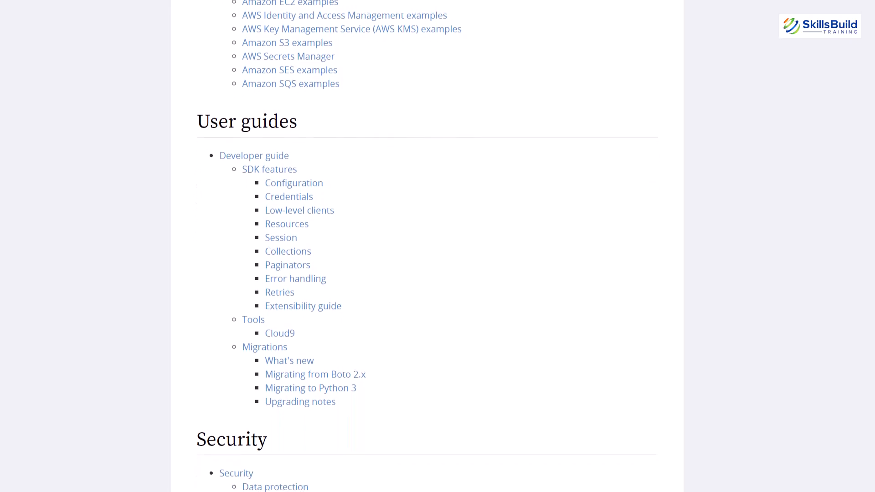
scroll(down, 3)
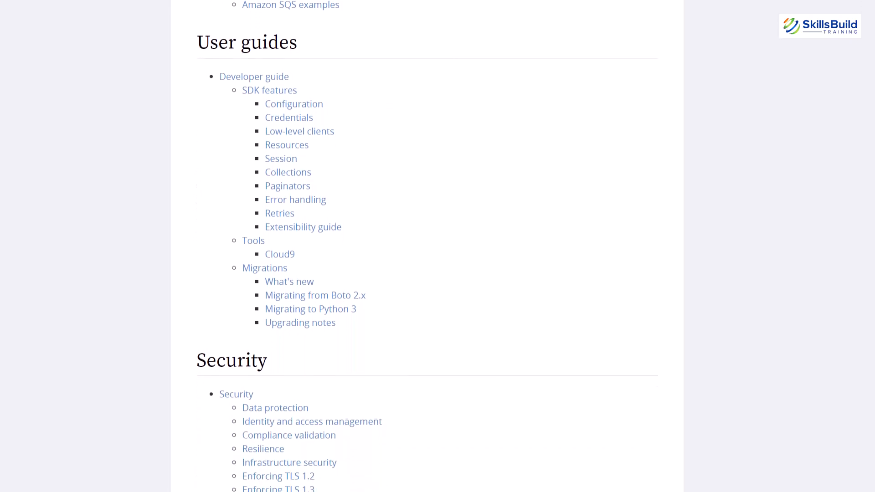
scroll(down, 3)
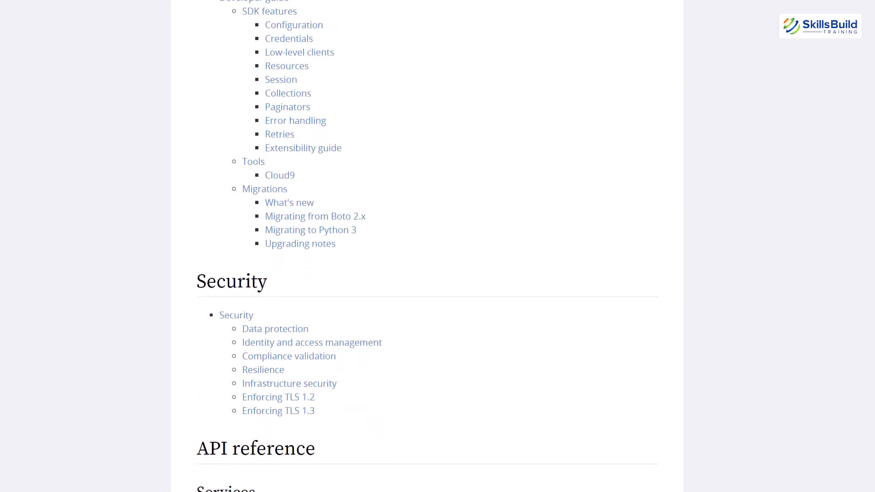
scroll(down, 3)
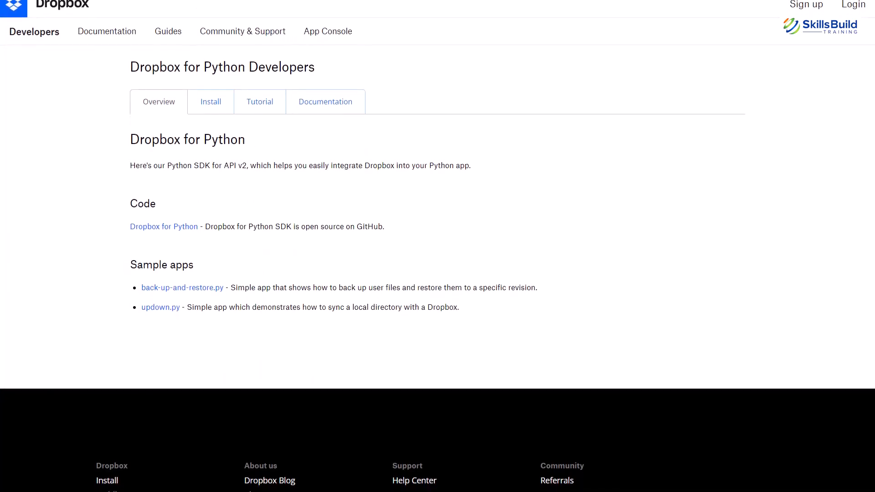
- Scroll through the Dropbox for Python Developers overview page
scroll(down, 3)
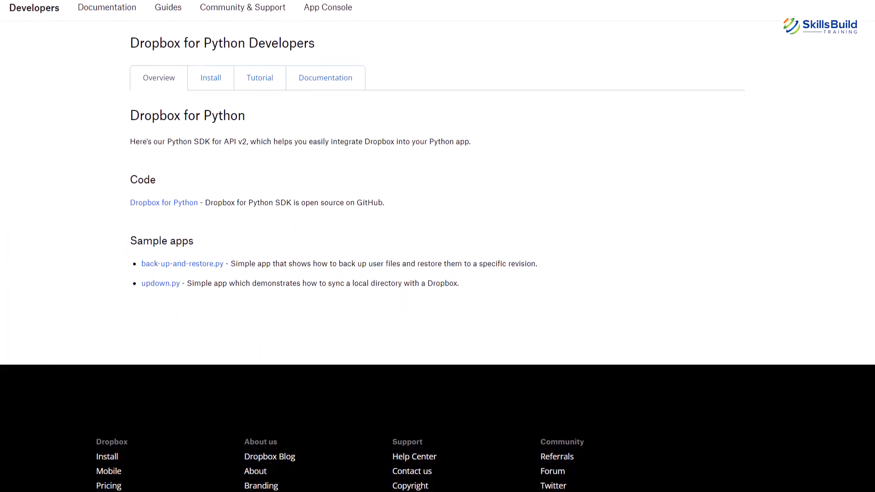
scroll(down, 3)
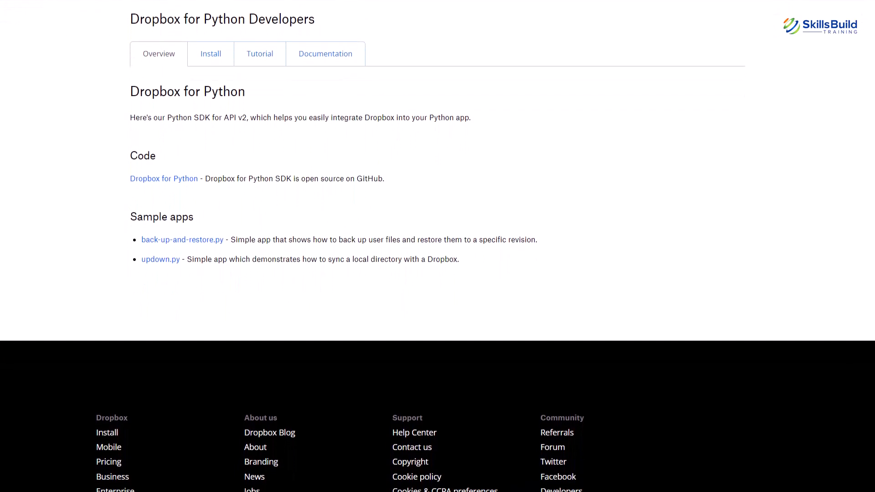
scroll(down, 3)
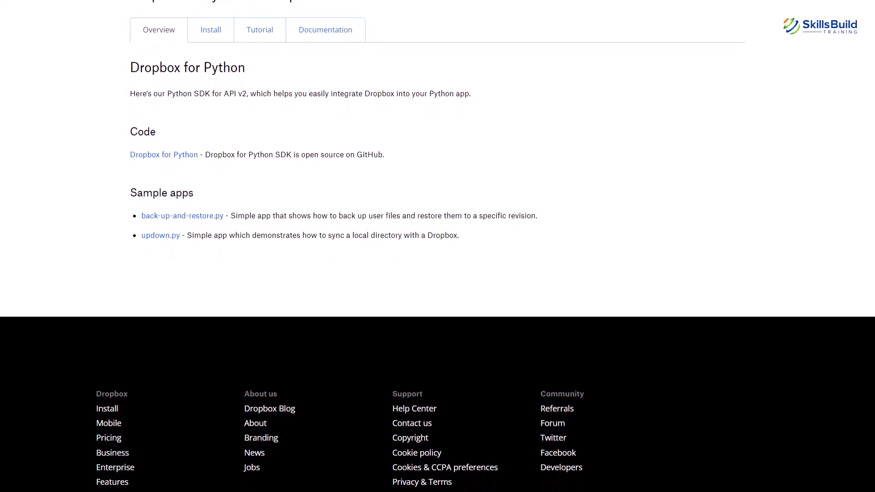
scroll(down, 3)
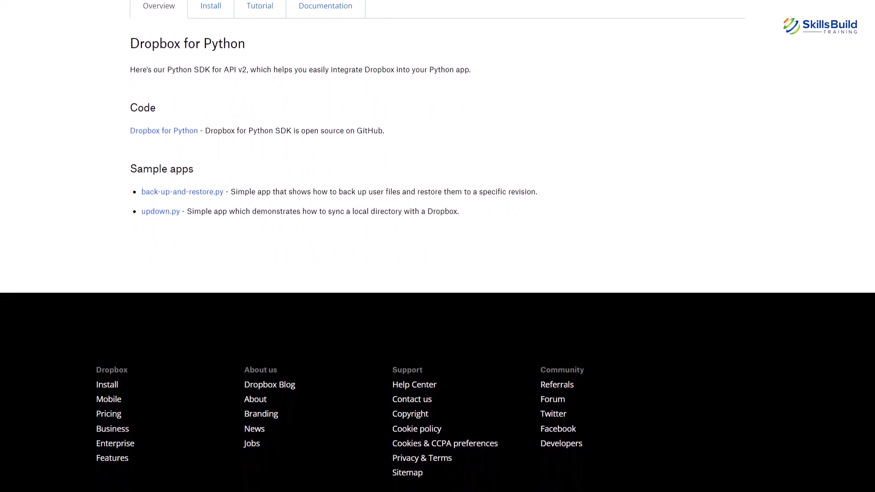
scroll(down, 3)
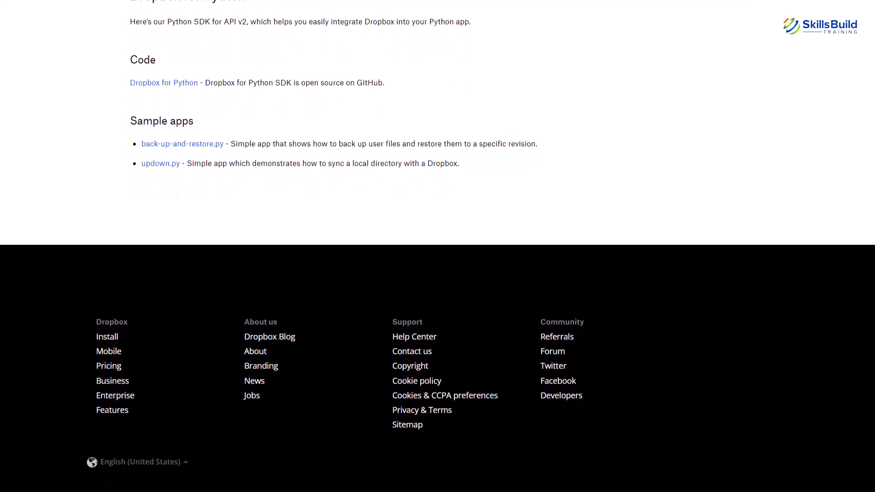
scroll(down, 3)
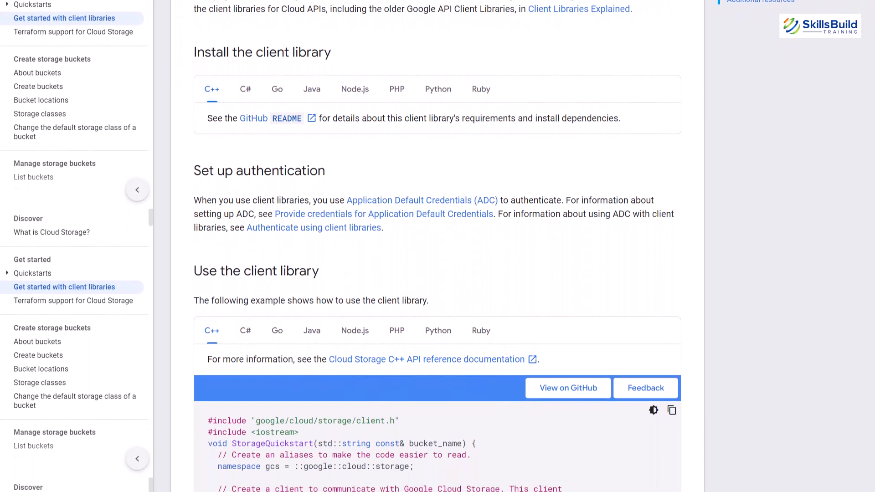
- Scroll the Google Cloud Storage client libraries guide before the Paramiko SFTP reference
scroll(down, 3)
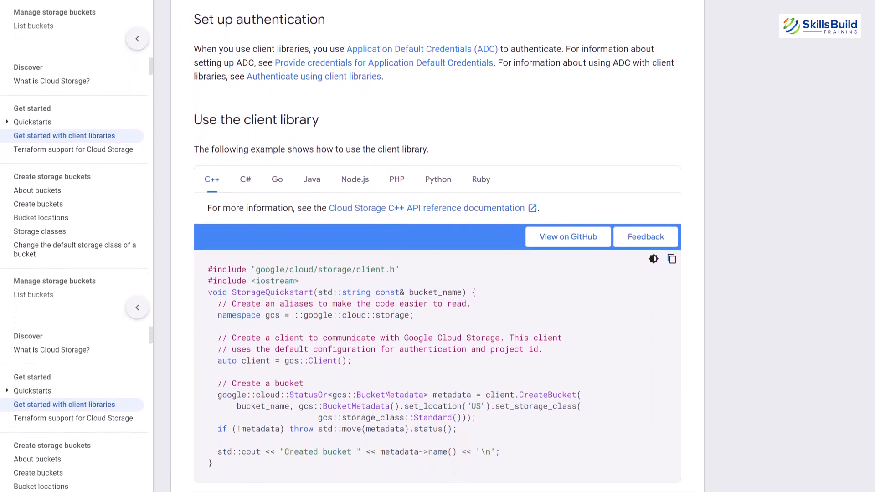
scroll(down, 3)
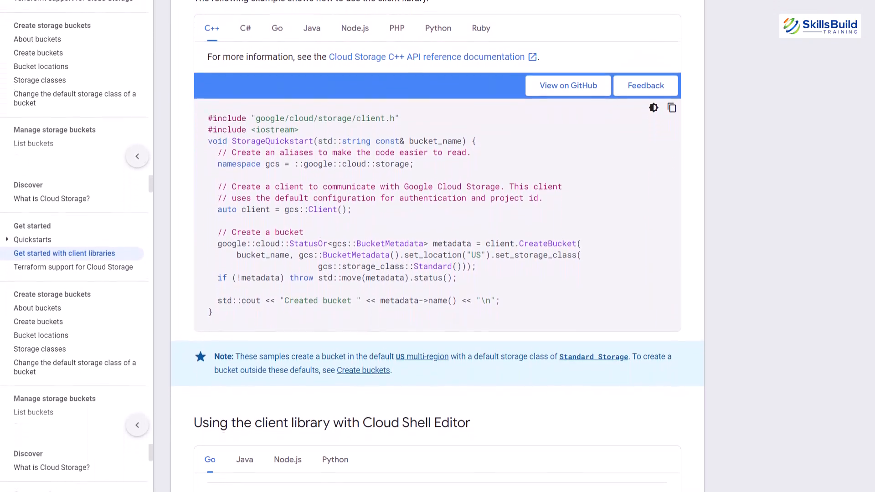
scroll(down, 3)
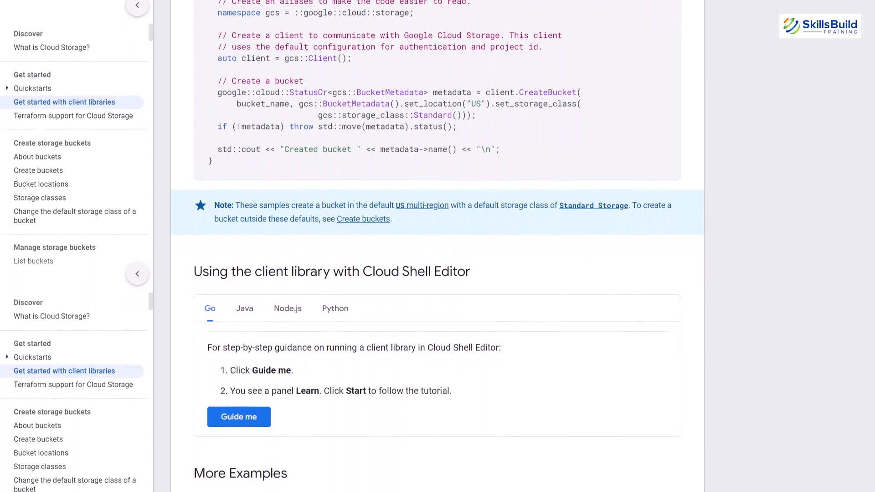
scroll(down, 3)
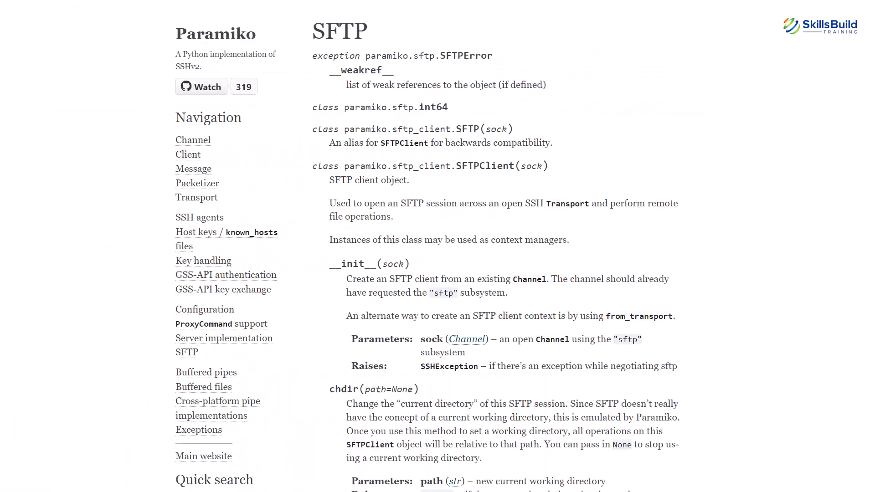
- Scroll down the Paramiko SFTPClient reference through chdir, chmod, chown and close
scroll(down, 3)
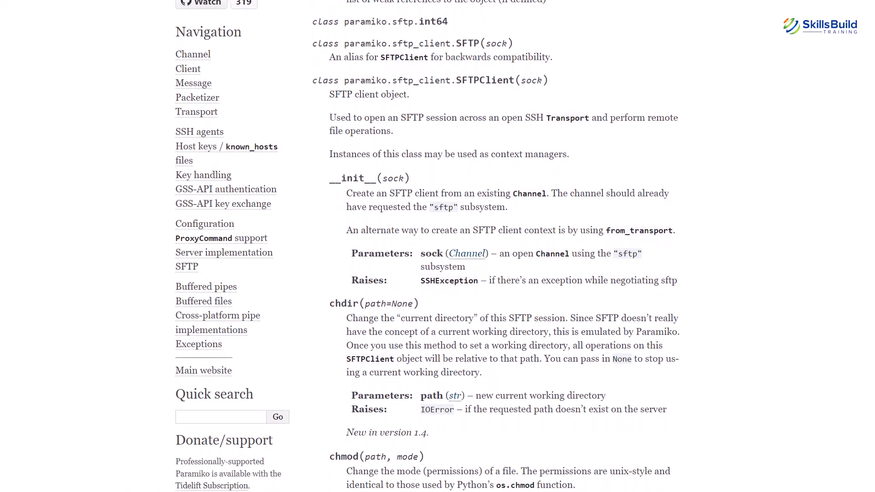
scroll(down, 3)
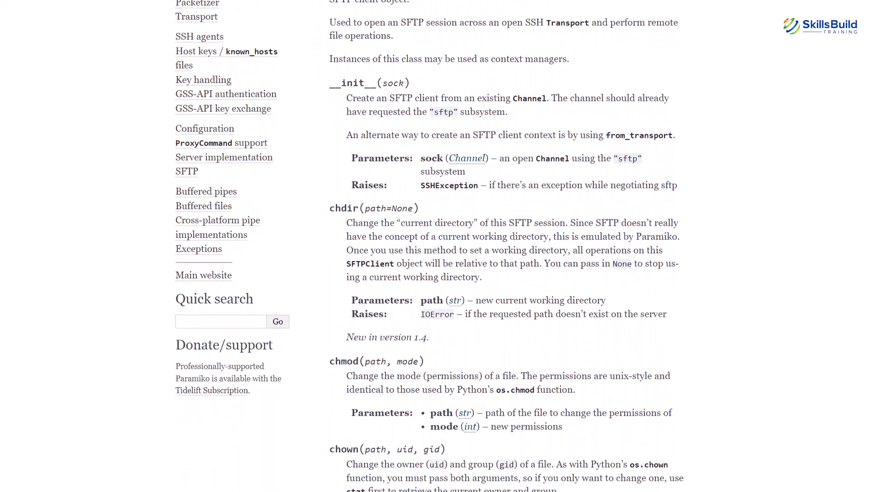
scroll(down, 3)
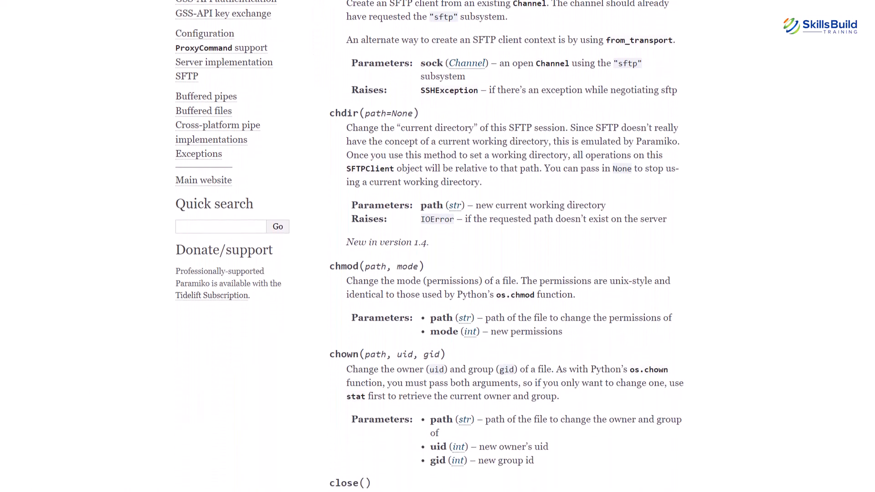
scroll(down, 3)
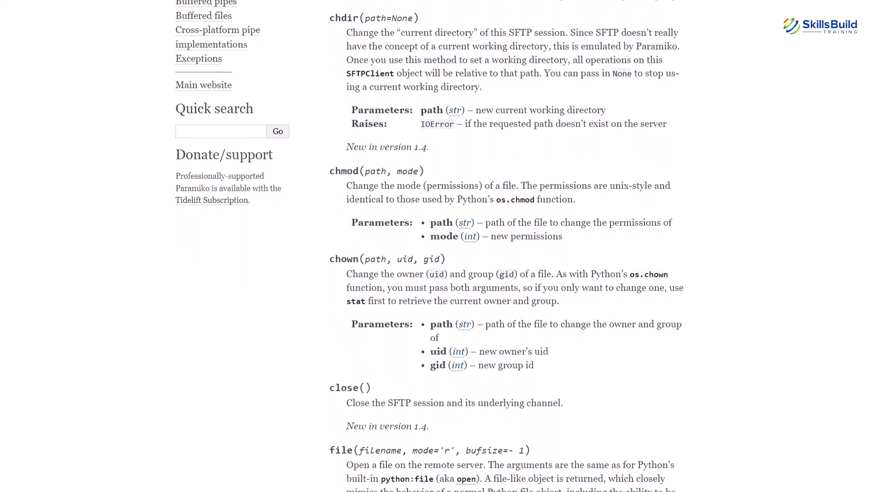
scroll(down, 3)
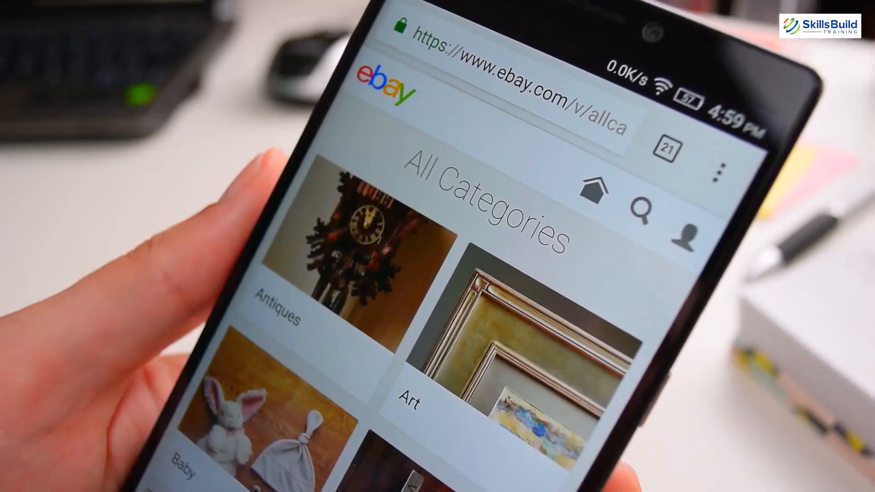
- Scroll down the eBay All Categories listing before the Beautiful Soup page appears
scroll(down, 3)
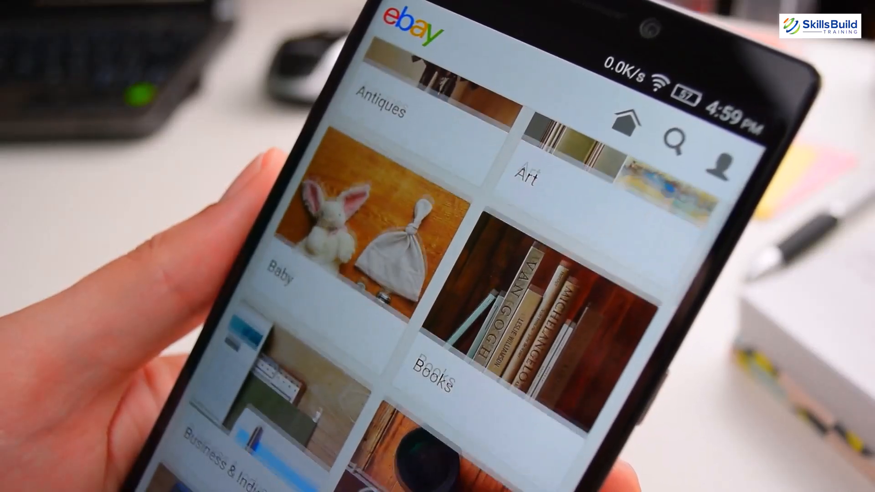
scroll(down, 3)
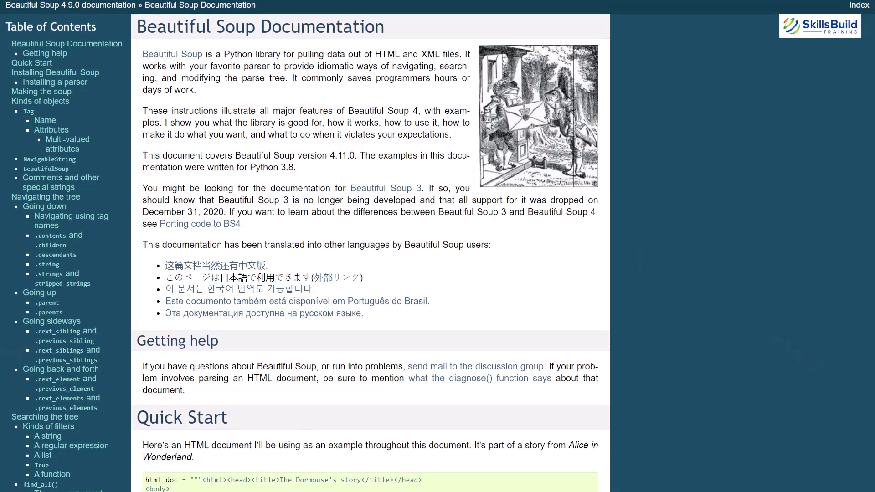
- Scroll the Beautiful Soup docs, then the requests 2.28.2 page down to Supported Features & Best-Practices
scroll(down, 3)
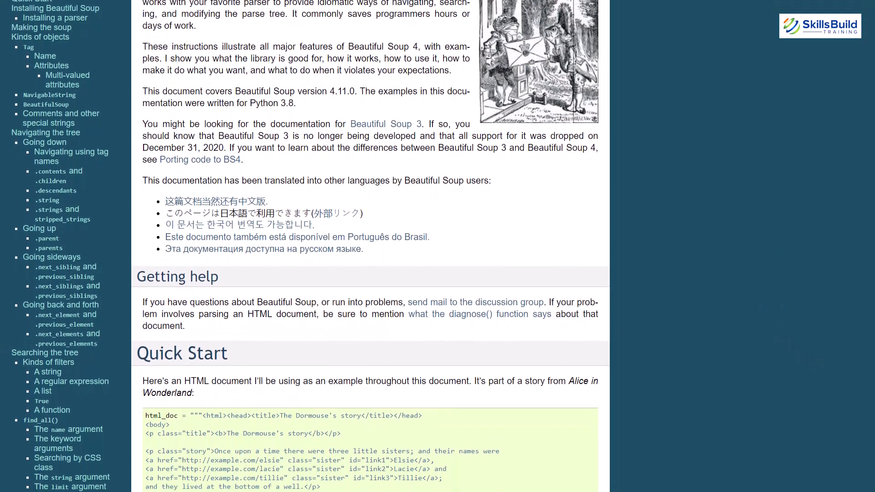
scroll(down, 3)
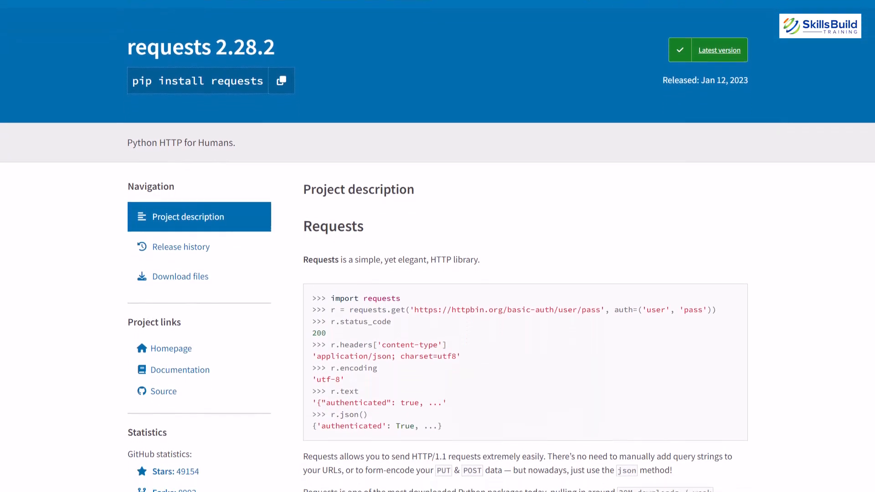
scroll(down, 3)
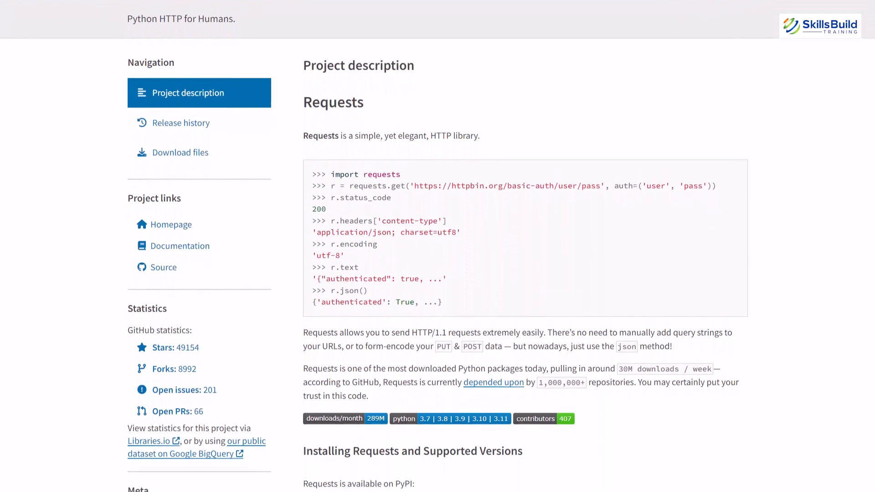
scroll(down, 3)
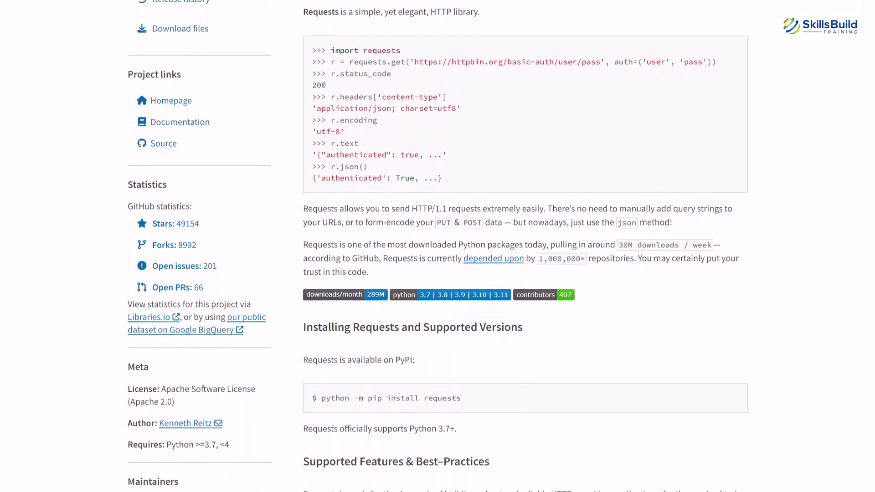
scroll(down, 3)
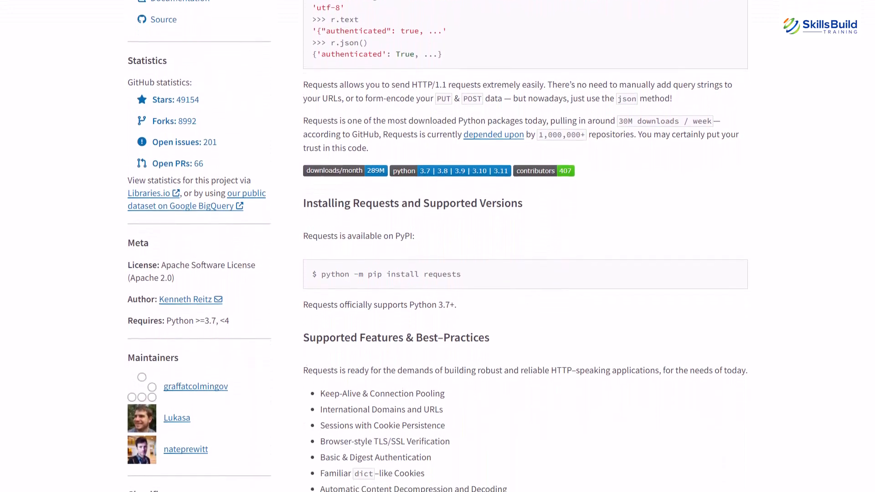
scroll(down, 3)
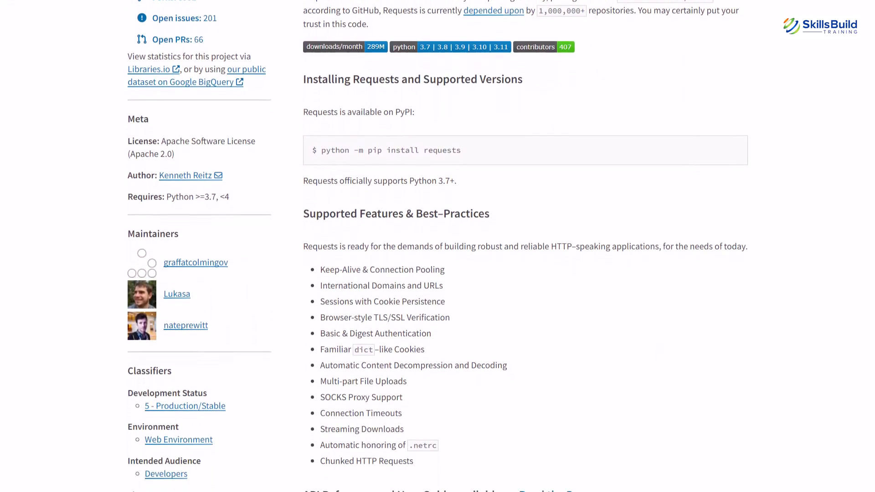